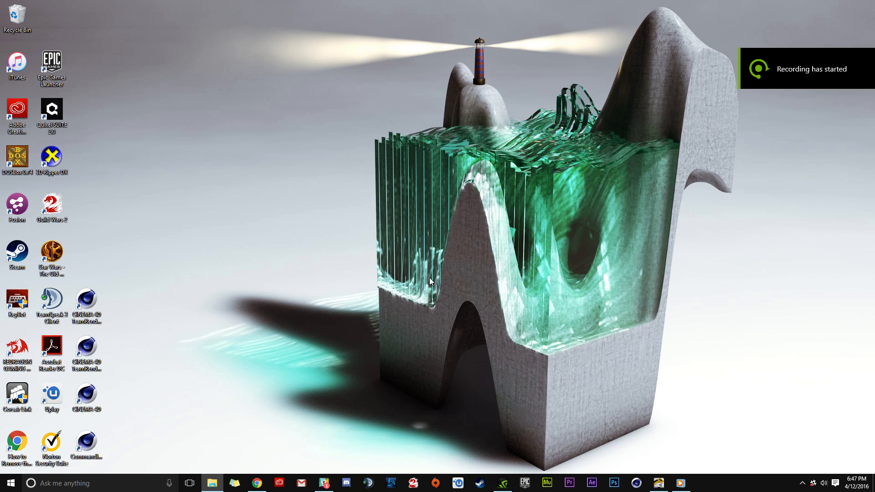
pyautogui.moveTo(467, 271)
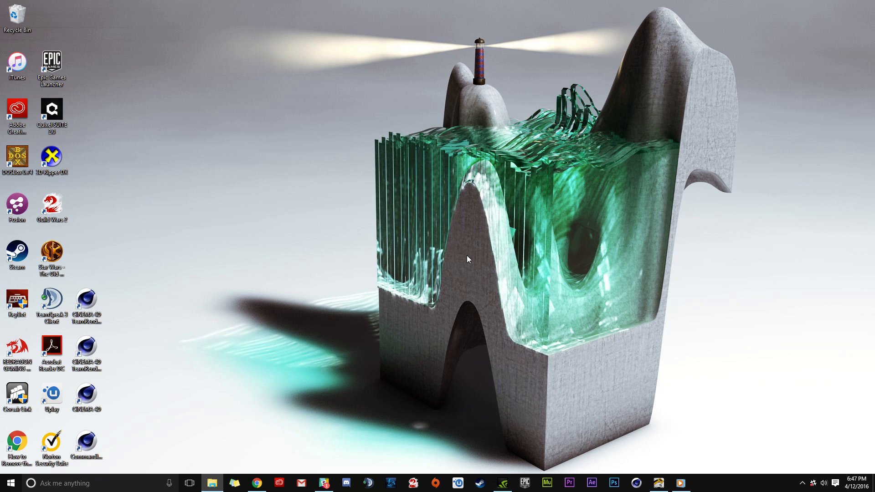
pyautogui.moveTo(478, 273)
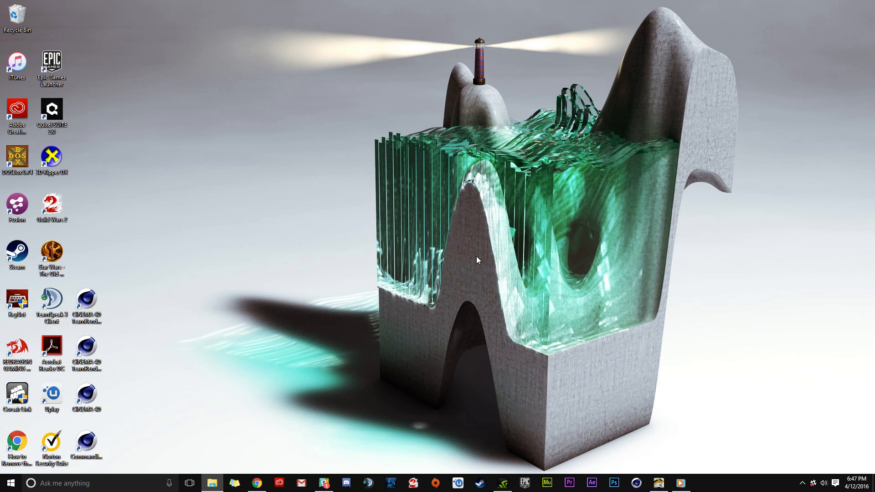
pyautogui.moveTo(433, 294)
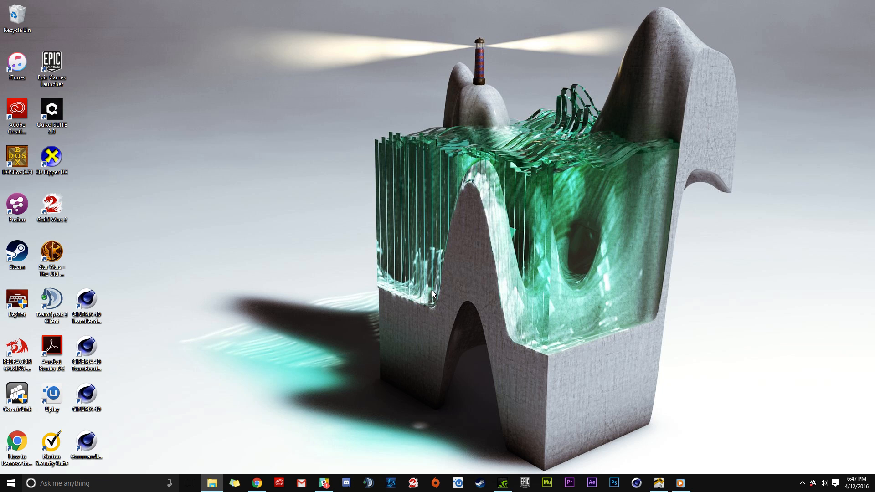
pyautogui.moveTo(622, 379)
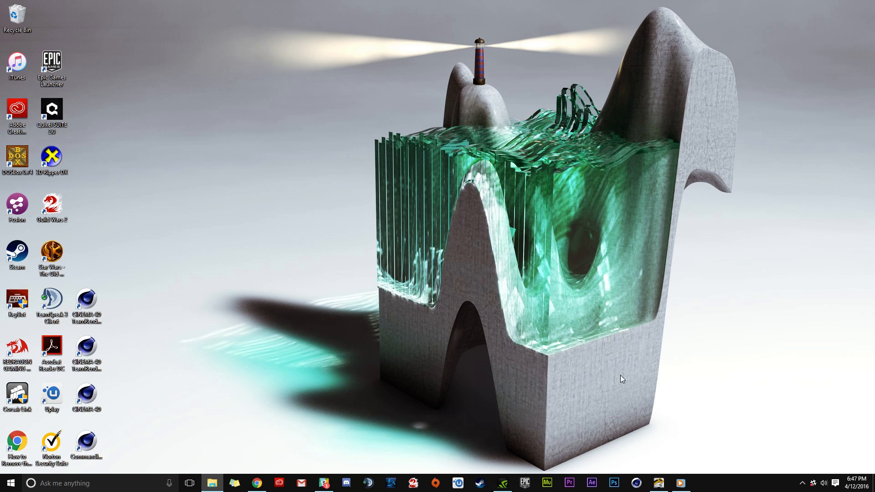
pyautogui.moveTo(480, 375)
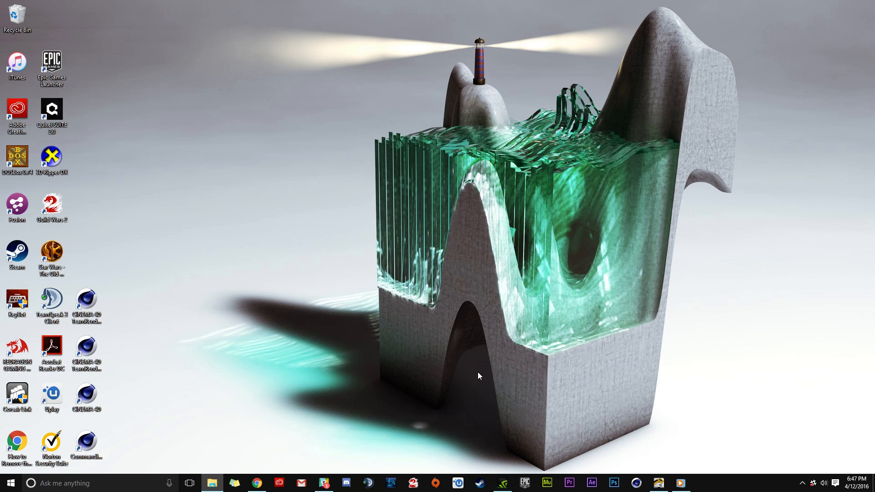
pyautogui.moveTo(476, 380)
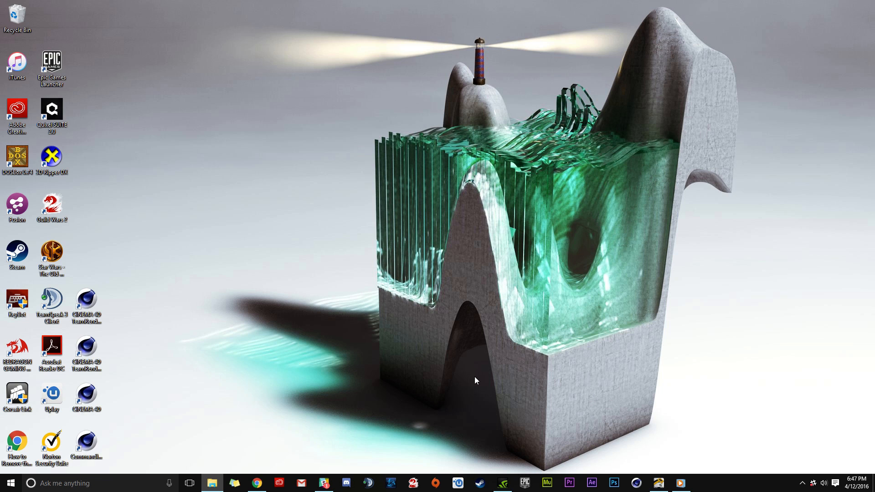
pyautogui.moveTo(670, 387)
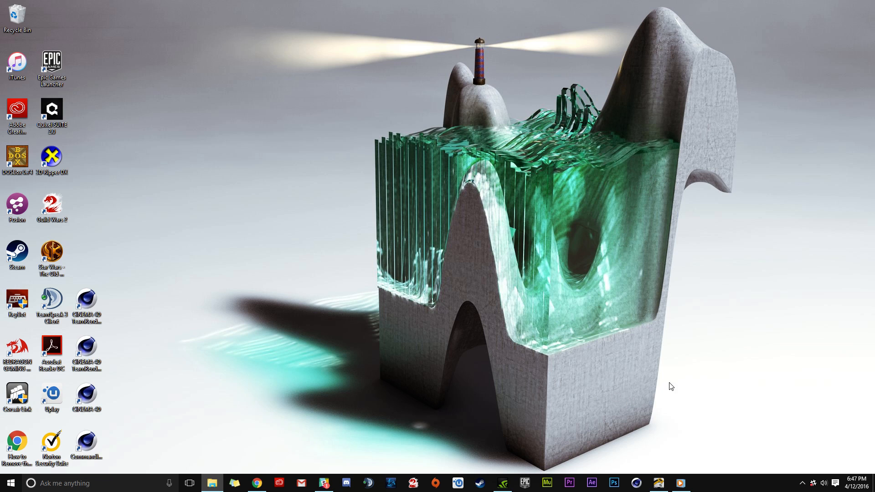
pyautogui.moveTo(670, 412)
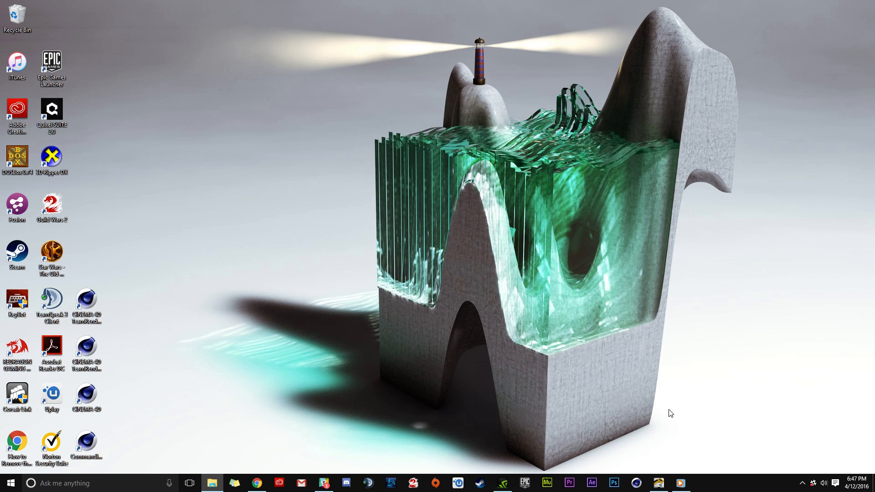
pyautogui.moveTo(354, 361)
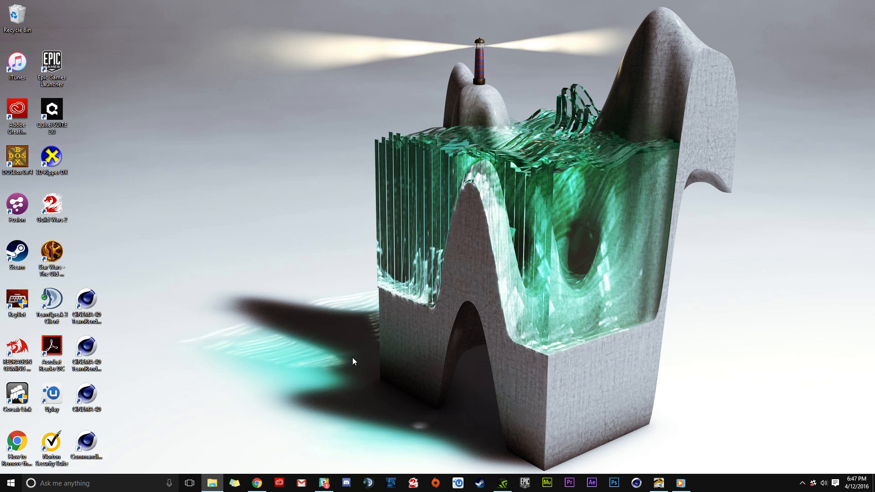
pyautogui.moveTo(365, 343)
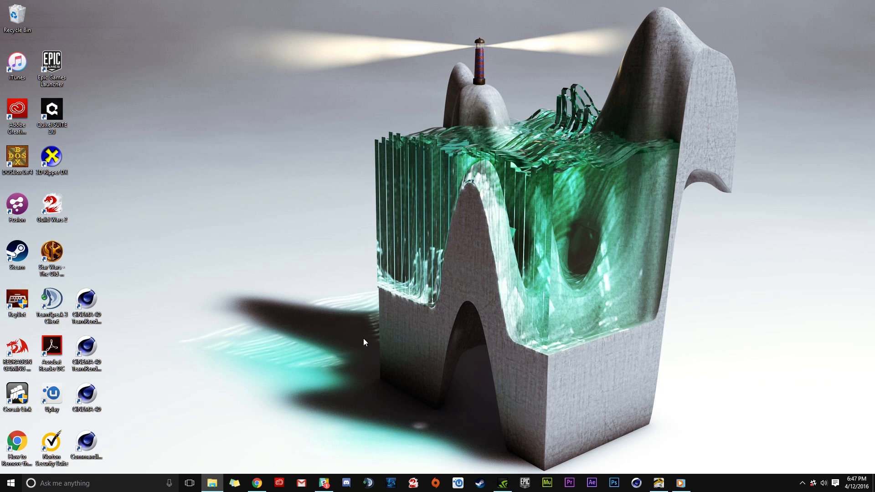
pyautogui.moveTo(365, 304)
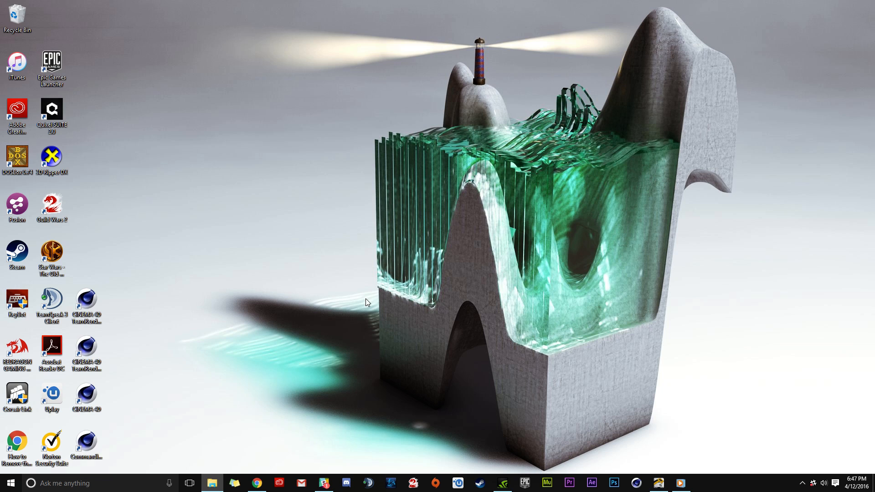
pyautogui.moveTo(319, 257)
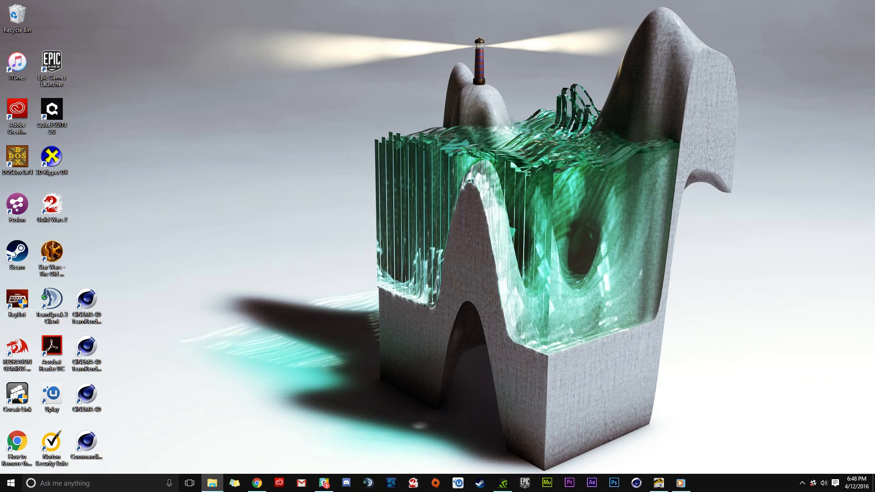
# - Switch to the Valkaari site and go to the HOT4D product page via 'Learn more'
pyautogui.click(257, 483)
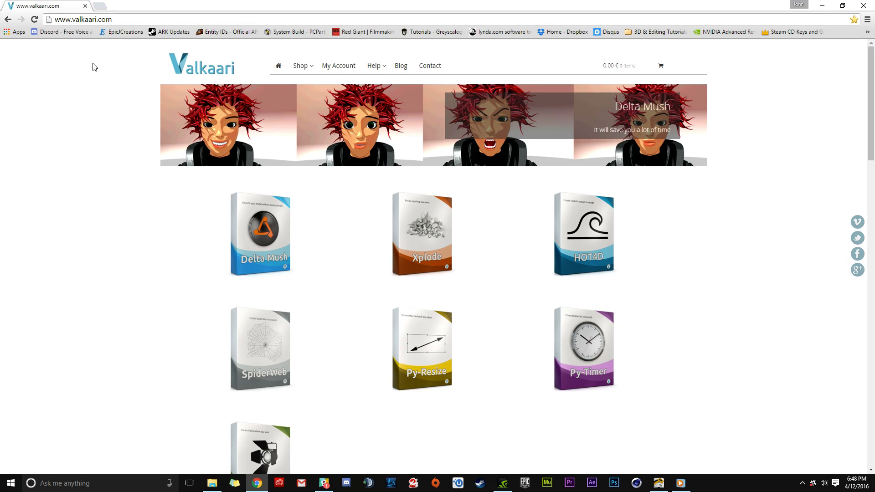
pyautogui.moveTo(440, 207)
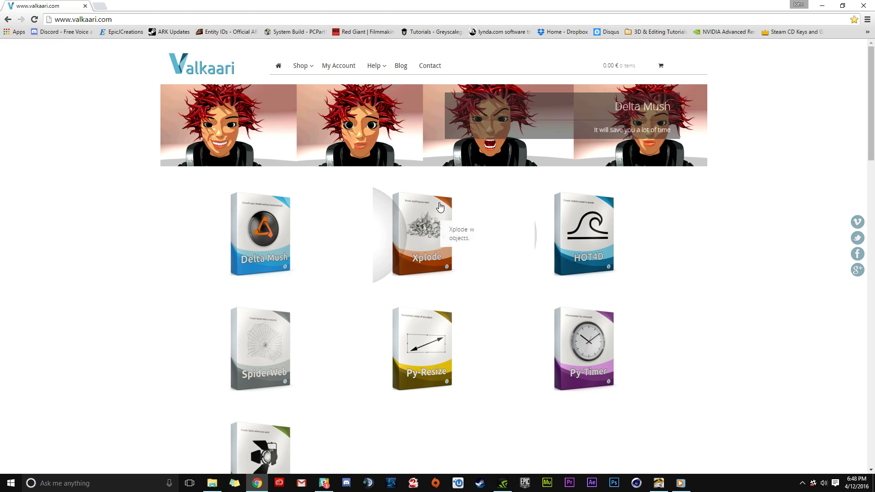
pyautogui.moveTo(620, 218)
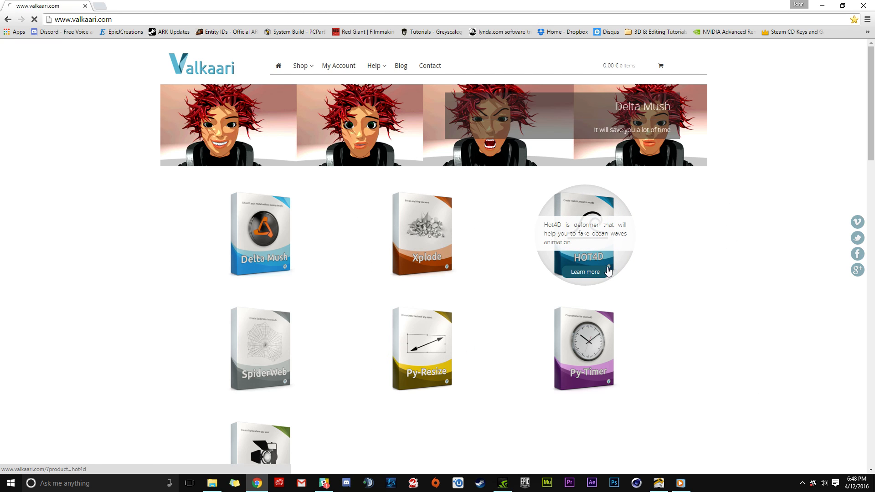
pyautogui.click(585, 272)
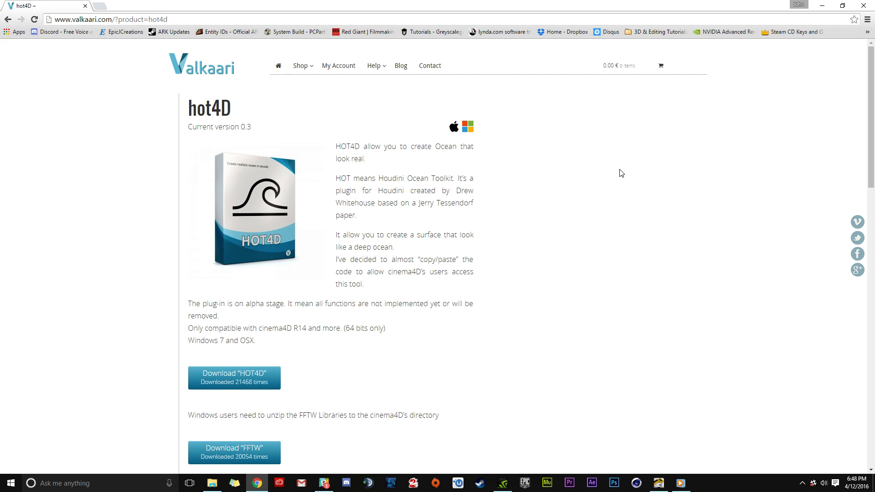
# - Download hot4d_alpha_v0.3.zip and fftwdll.zip, then show them in the Downloads folder
pyautogui.scroll(-3)
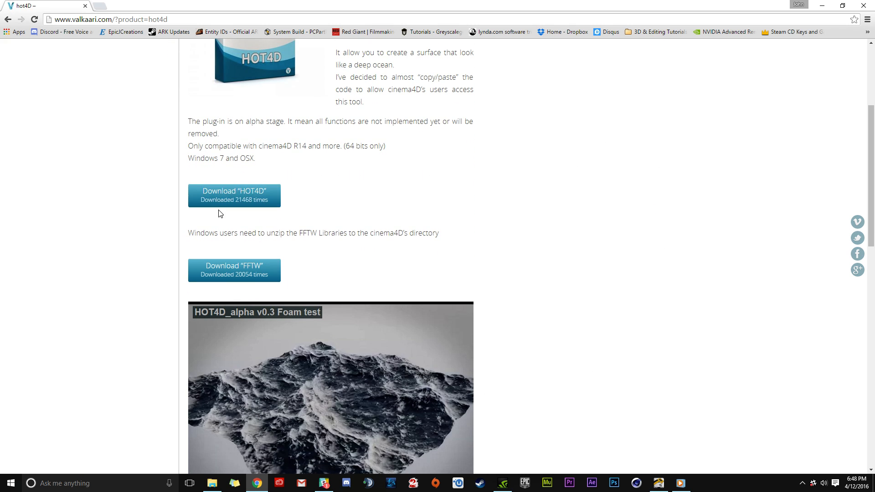
pyautogui.moveTo(242, 144)
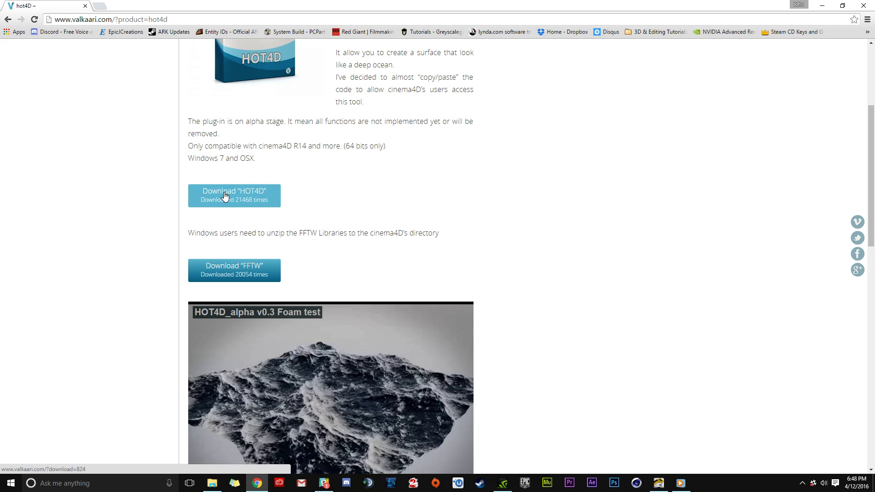
pyautogui.moveTo(226, 185)
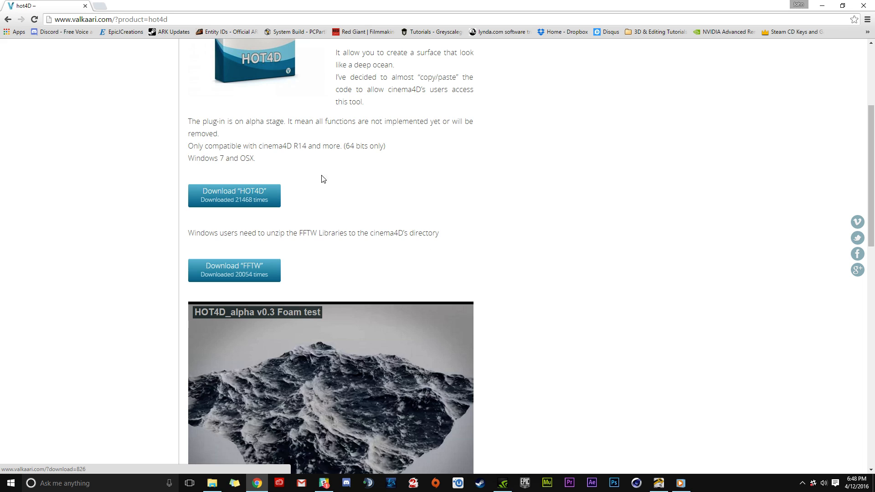
pyautogui.click(233, 195)
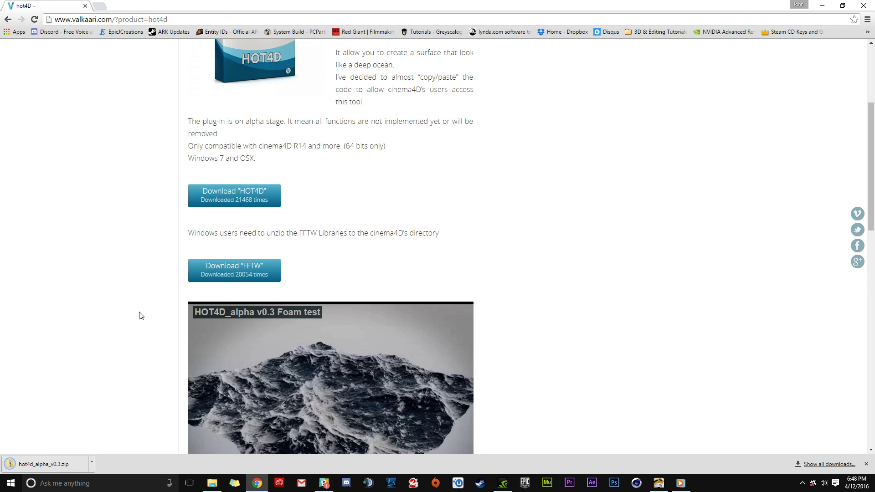
pyautogui.moveTo(238, 266)
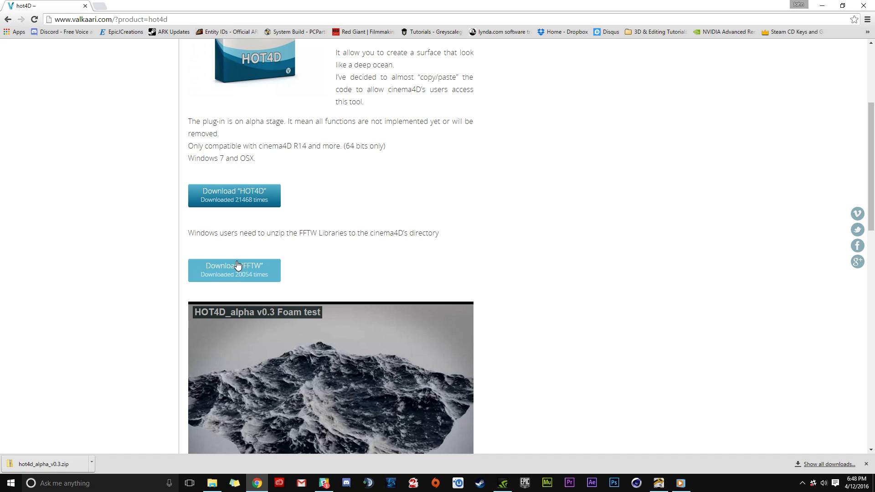
pyautogui.click(234, 270)
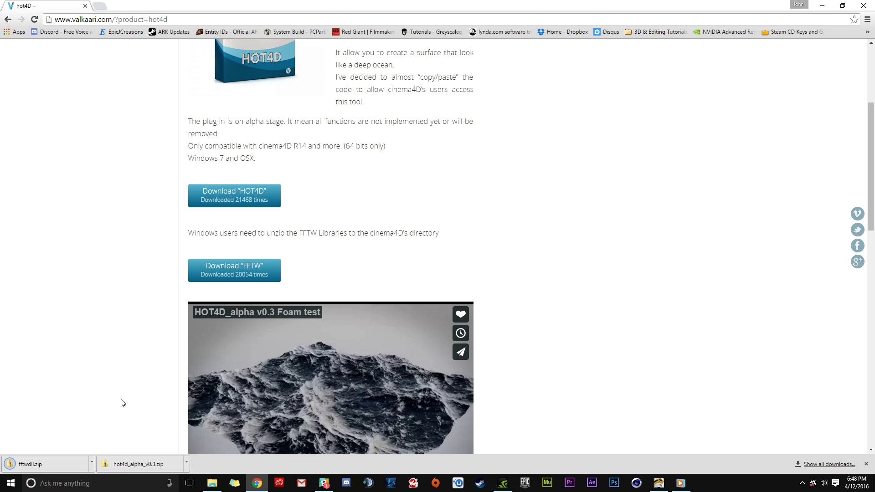
pyautogui.click(213, 483)
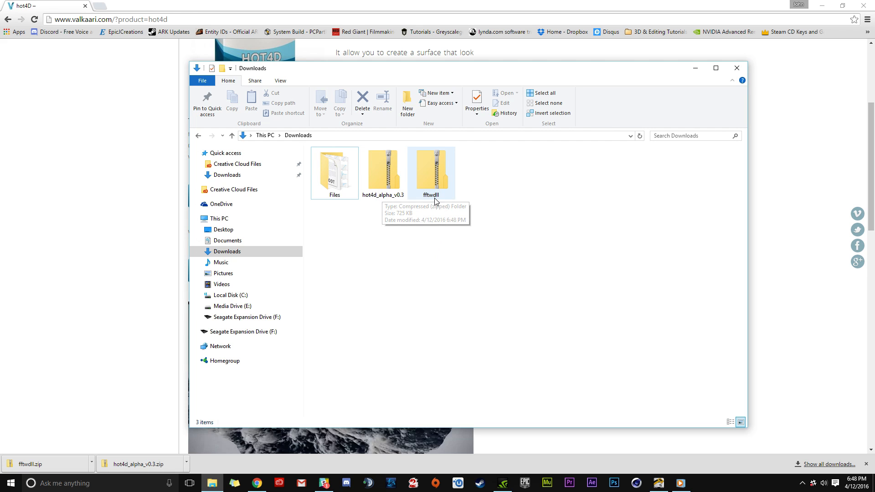
pyautogui.moveTo(462, 215)
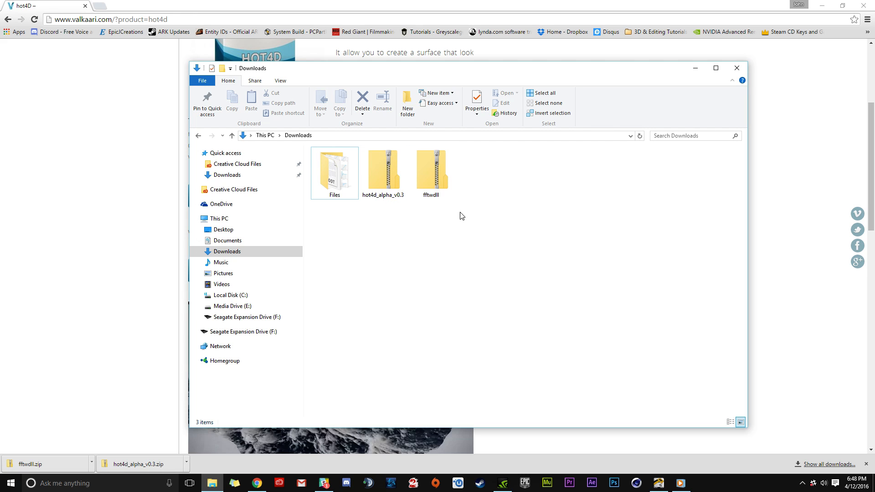
pyautogui.moveTo(531, 73)
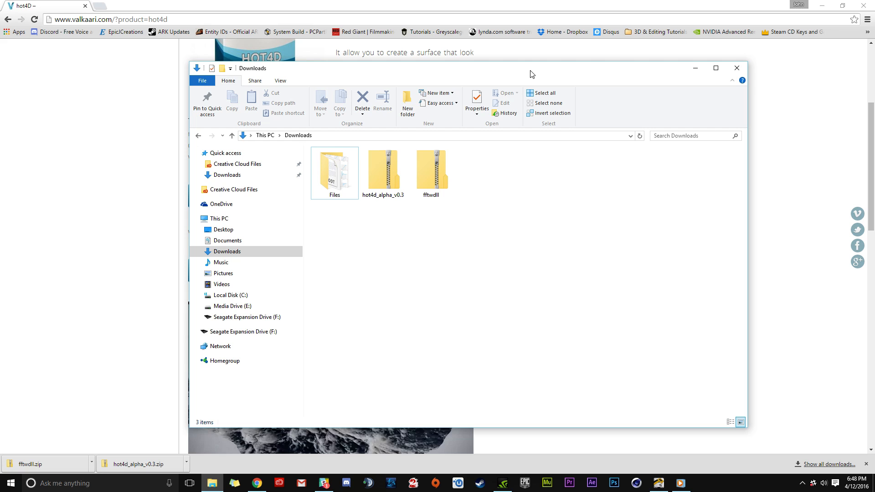
pyautogui.click(431, 170)
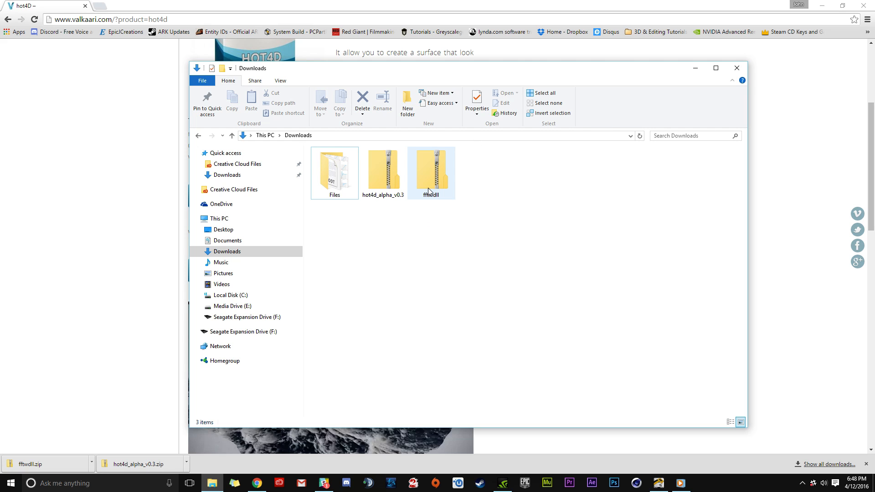
pyautogui.moveTo(432, 194)
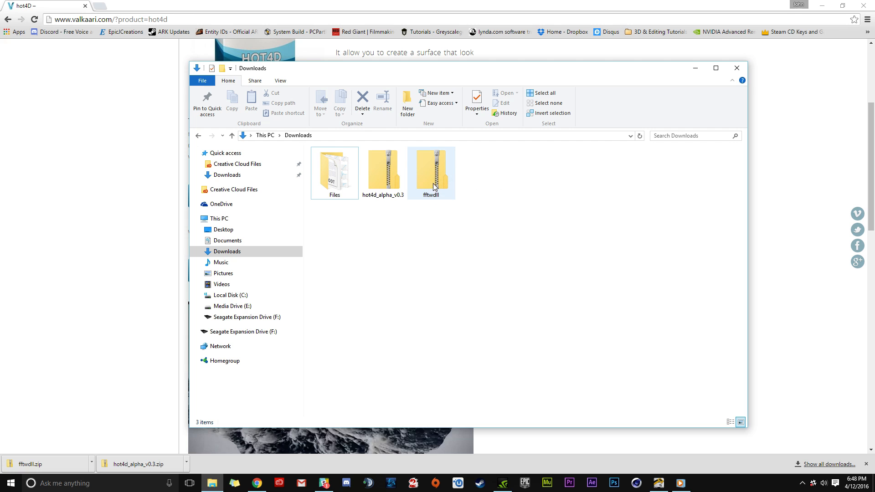
pyautogui.moveTo(431, 173)
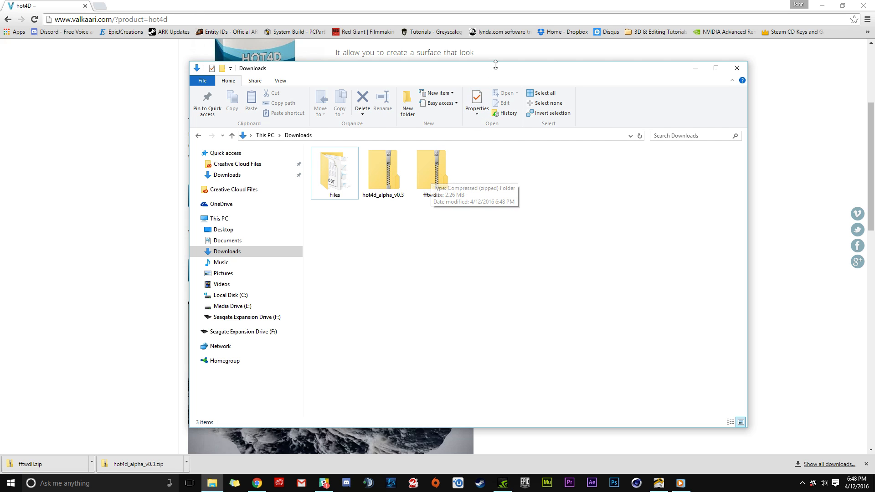
pyautogui.click(736, 67)
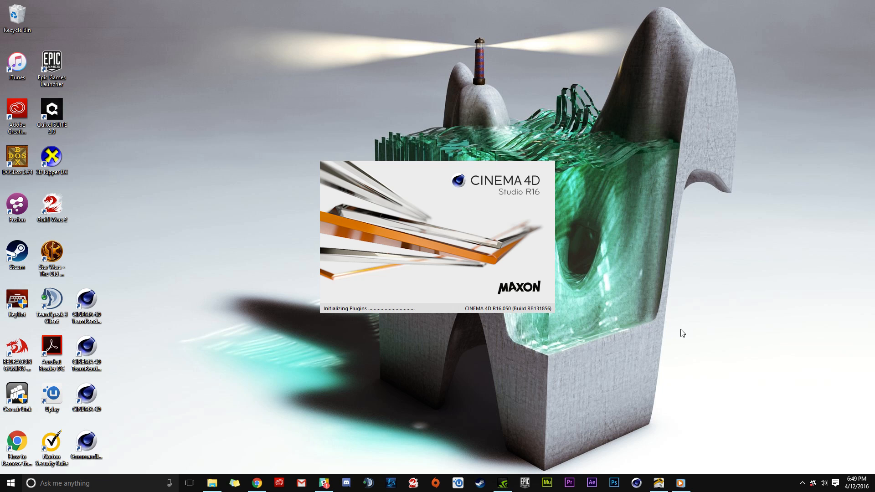
pyautogui.moveTo(671, 346)
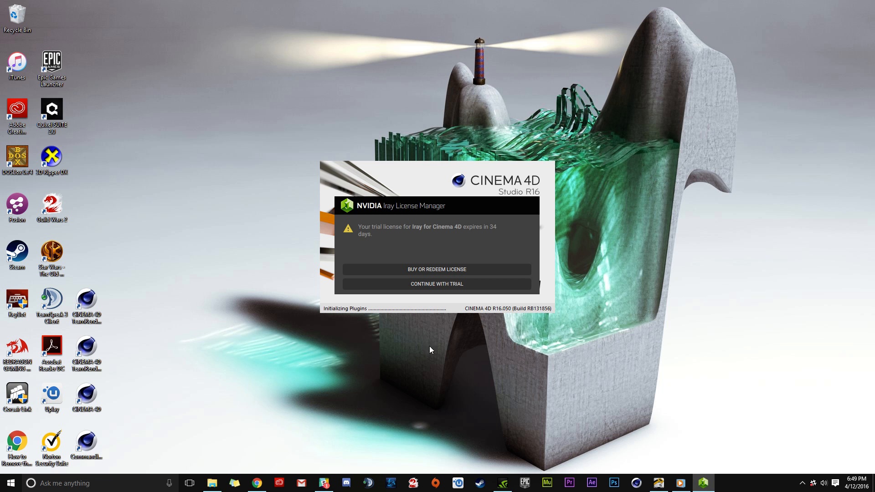
# - Continue with the NVIDIA Iray trial licence so Cinema 4D keeps loading
pyautogui.click(436, 284)
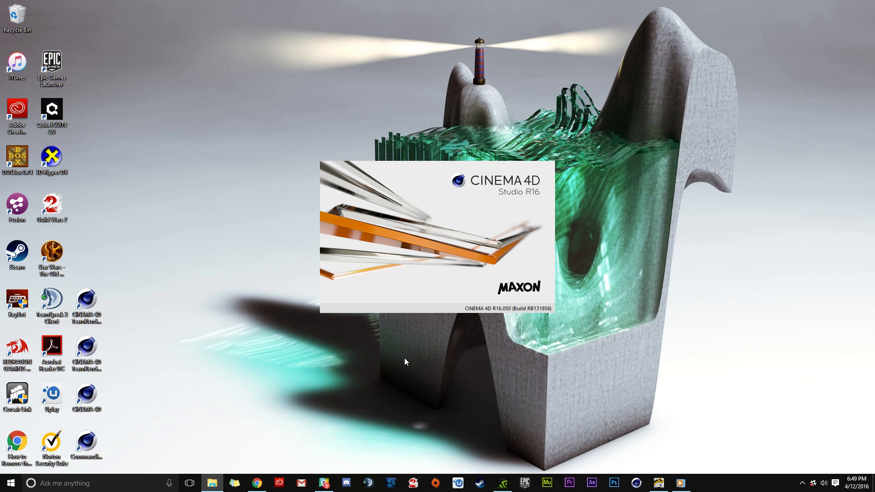
pyautogui.moveTo(414, 355)
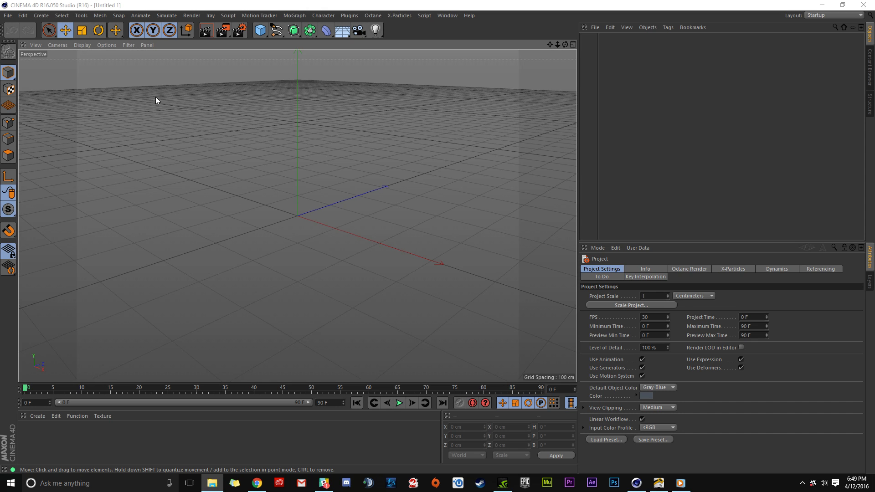
# - Go to Edit > Preferences and open the user preferences folder in File Explorer
pyautogui.click(22, 17)
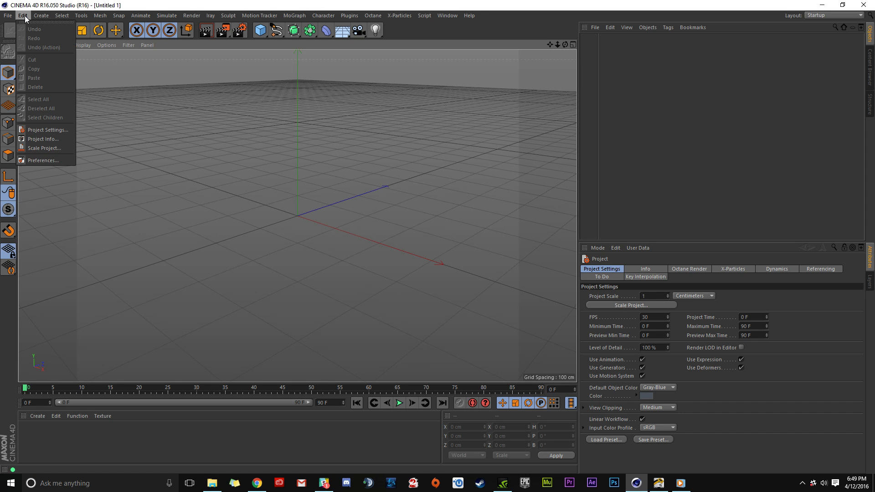
pyautogui.click(43, 159)
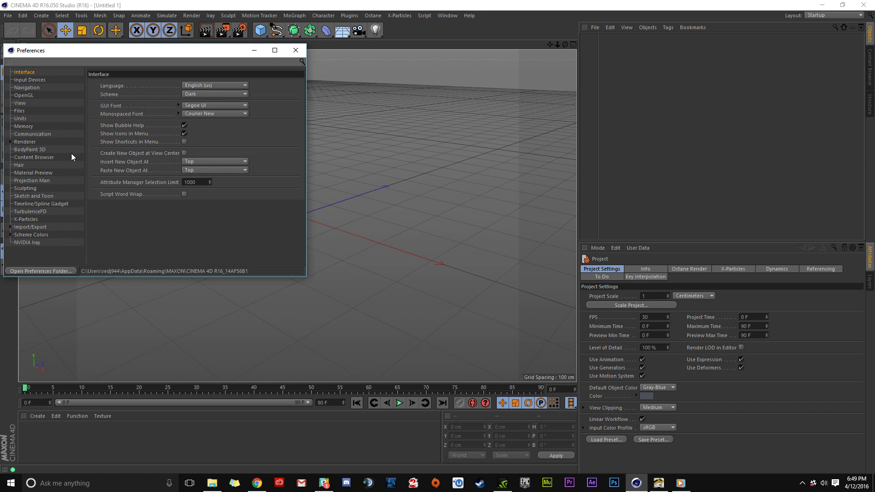
pyautogui.moveTo(40, 157)
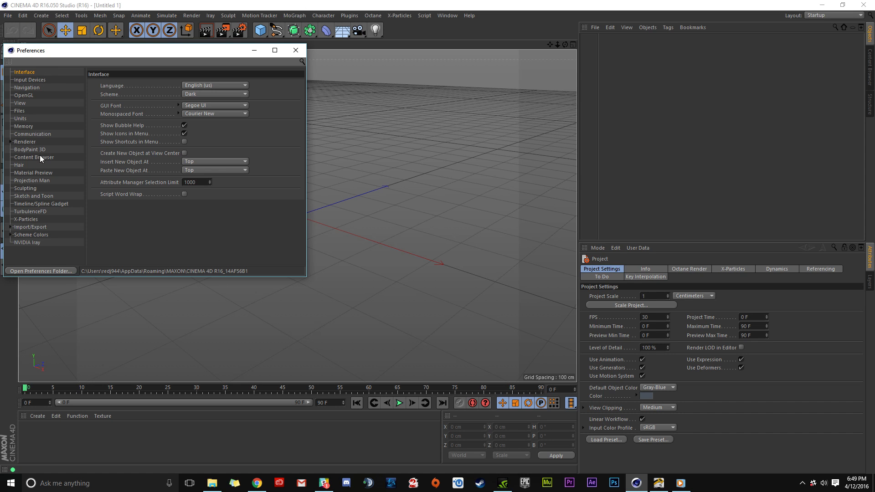
pyautogui.click(20, 15)
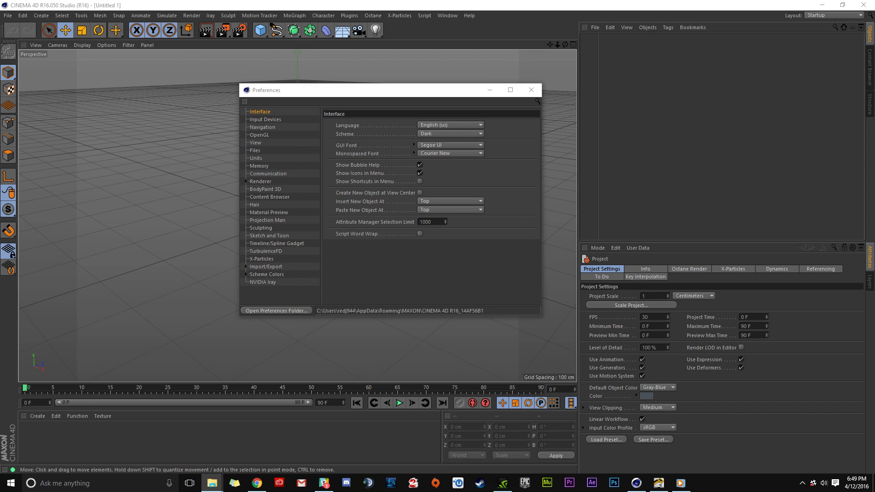
pyautogui.click(276, 310)
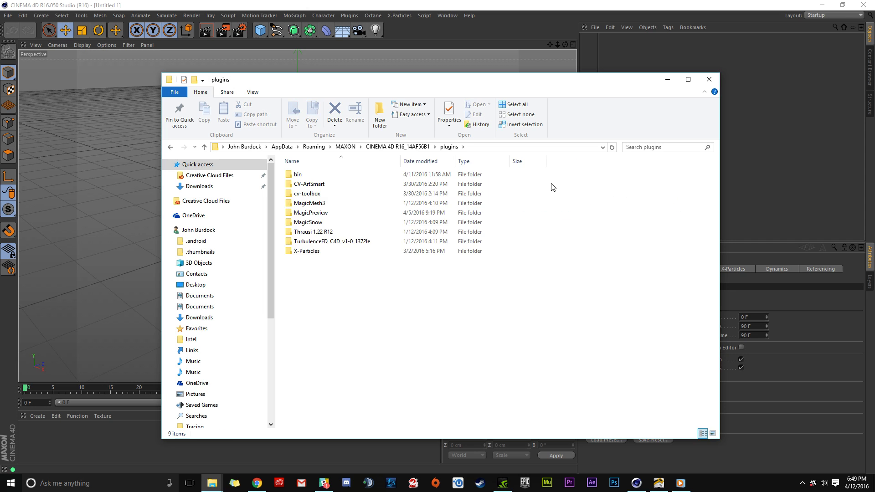
pyautogui.moveTo(472, 151)
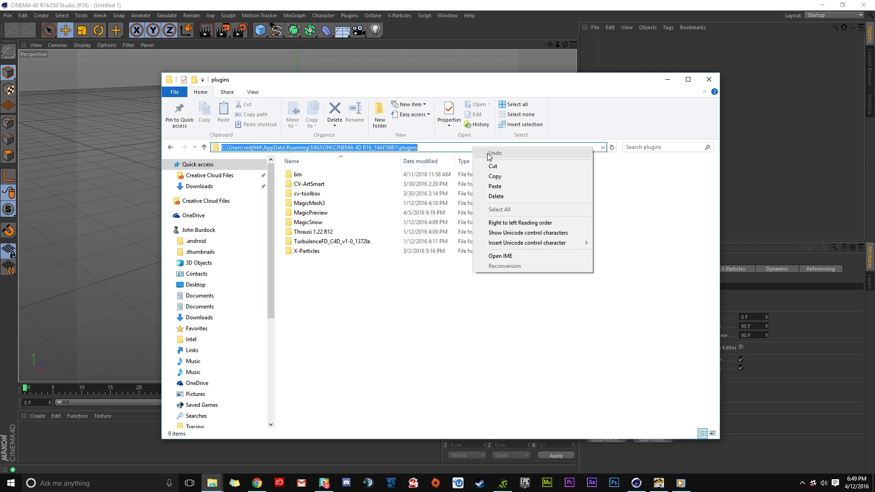
# - Copy the user plugins folder path from the address bar
pyautogui.click(392, 281)
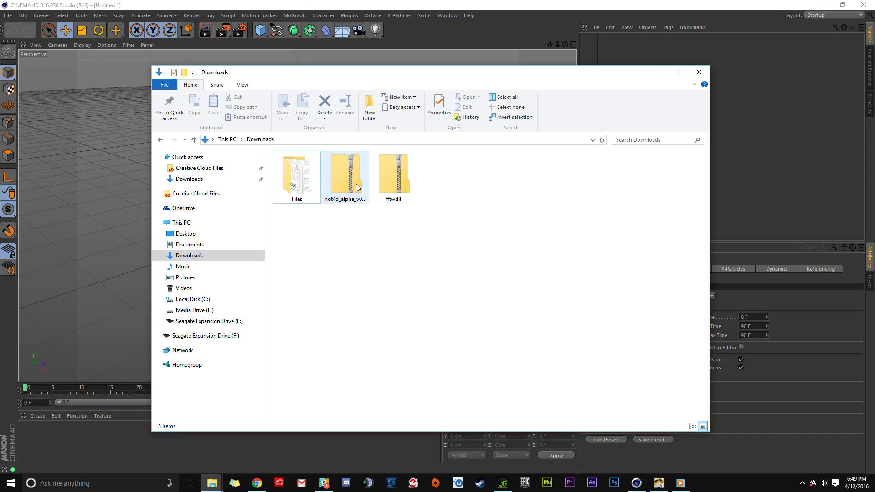
pyautogui.moveTo(346, 179)
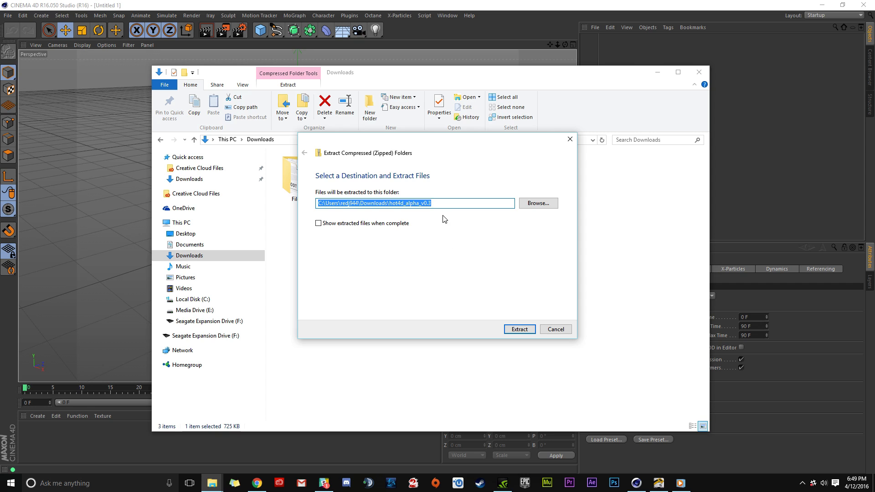
# - Extract hot4d_alpha_v0.3.zip to C:\Users\redj944\AppData\Roaming\MAXON\CINEMA 4D R16_14AF56B1\plugins
pyautogui.press('Delete')
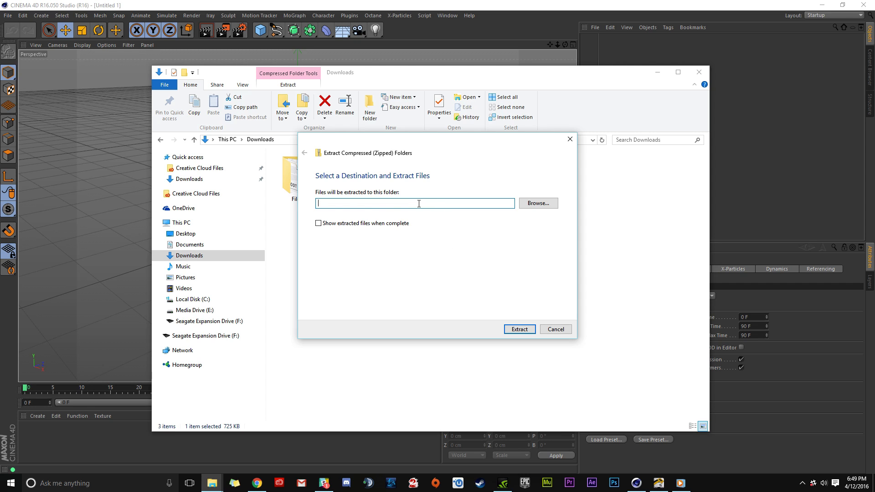
pyautogui.write('C:\\Users\\redj944\\AppData\\Roaming\\MAXON\\CINEMA 4D R16_14AF56B1\\plugins')
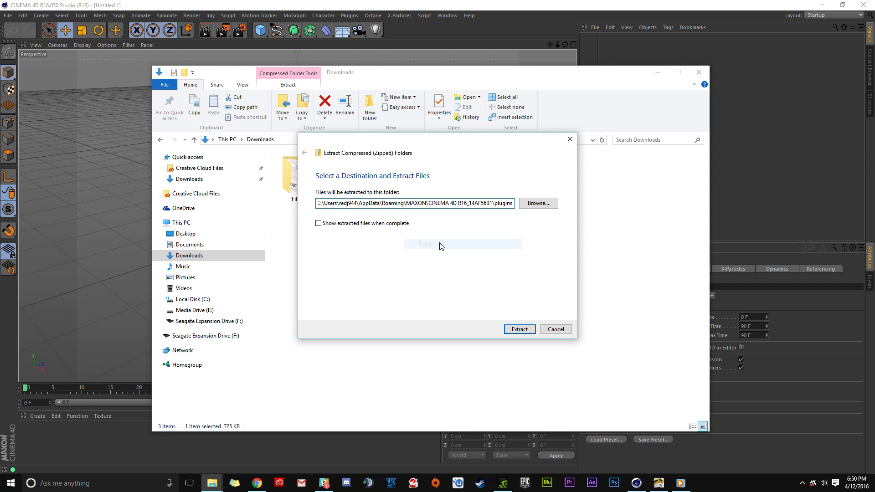
pyautogui.moveTo(487, 266)
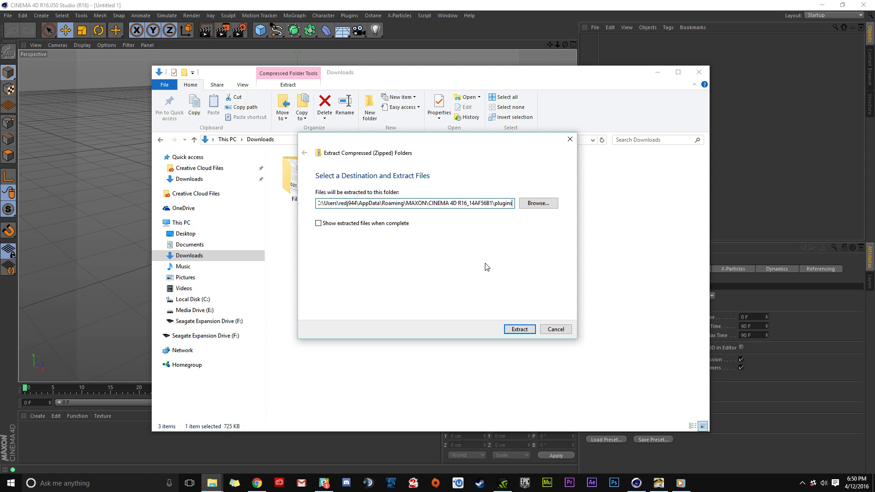
pyautogui.click(519, 329)
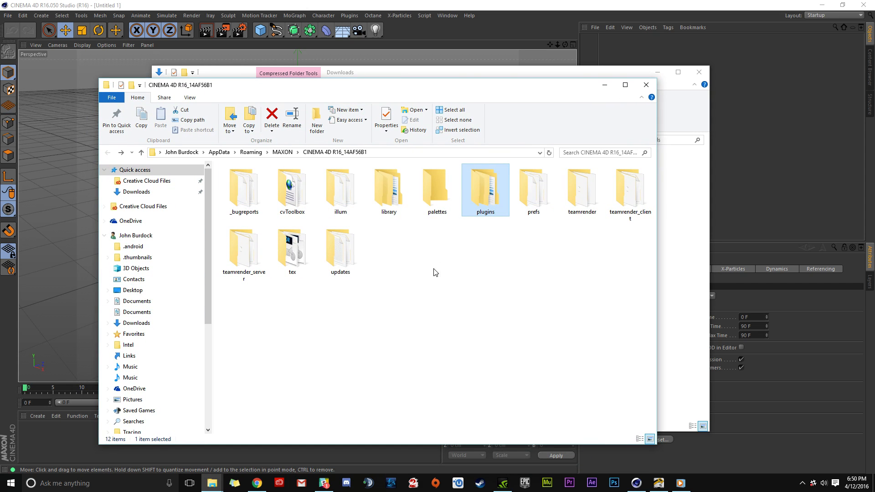
pyautogui.moveTo(484, 195)
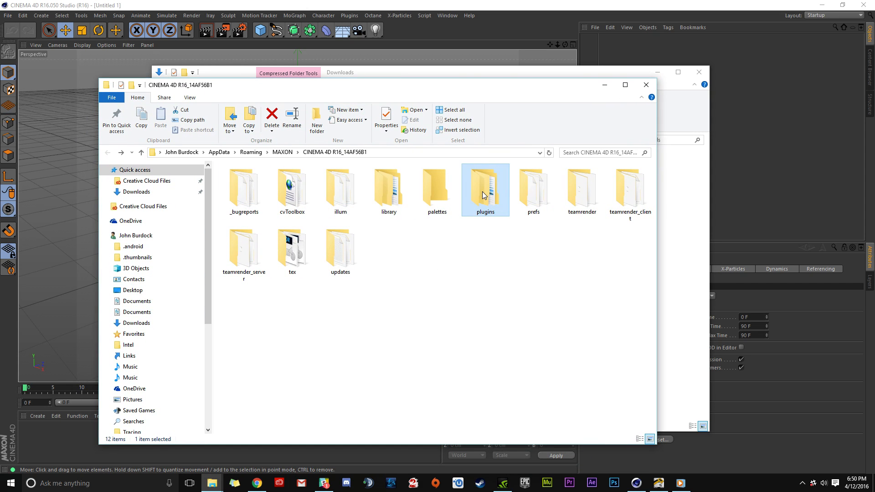
# - Enter the plugins folder to confirm the new hot4d folder is present
pyautogui.doubleClick(485, 190)
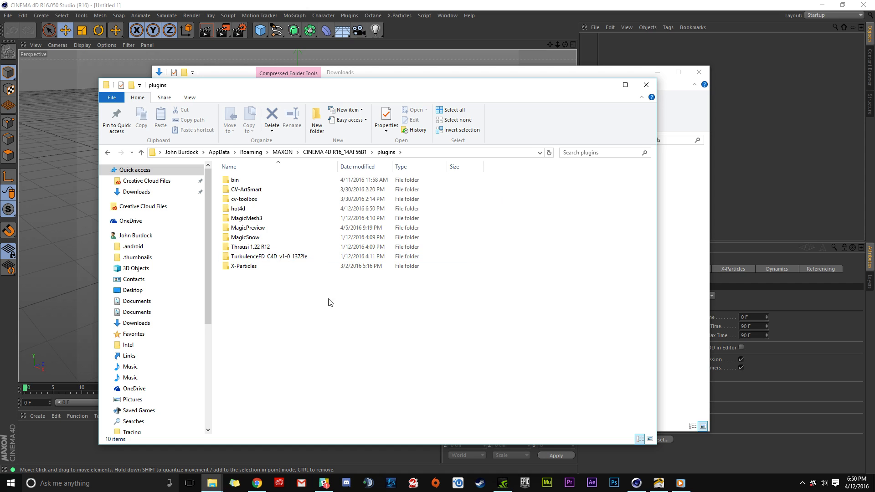
pyautogui.moveTo(245, 208)
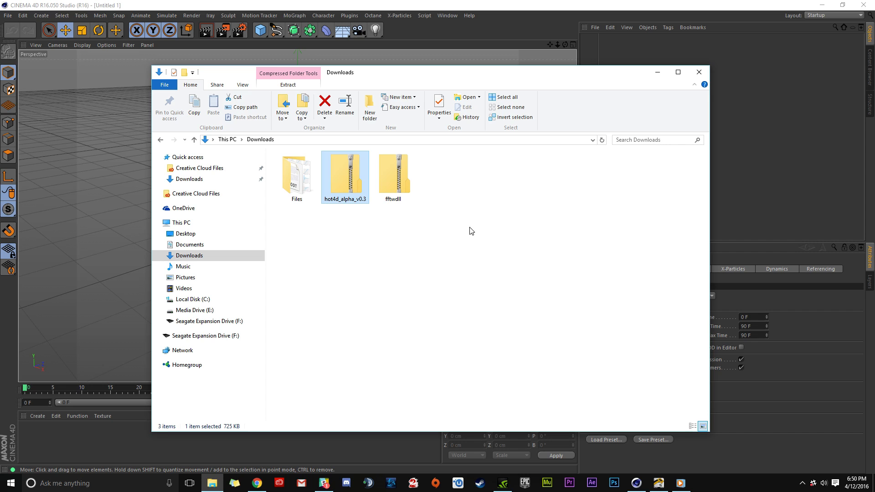
pyautogui.moveTo(715, 51)
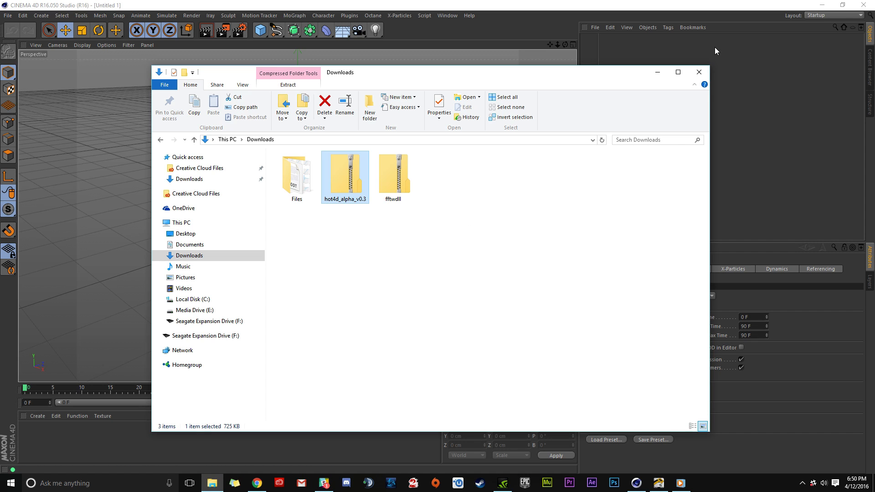
pyautogui.moveTo(791, 48)
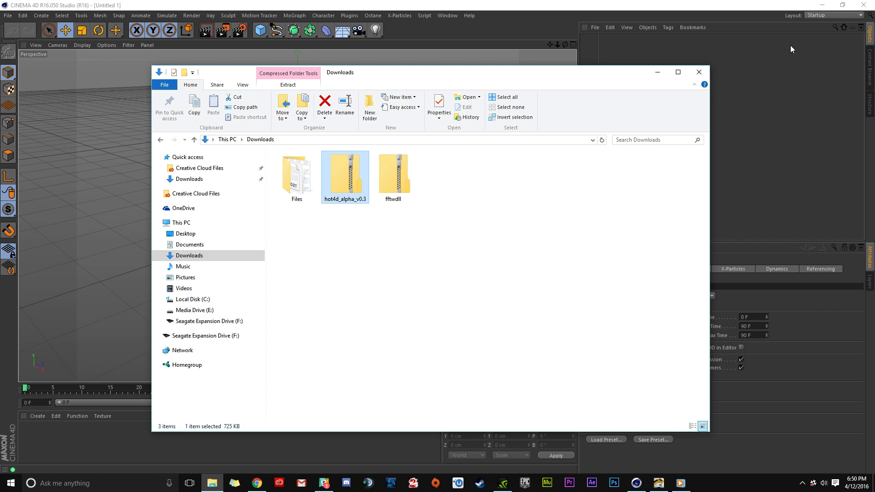
pyautogui.moveTo(699, 72)
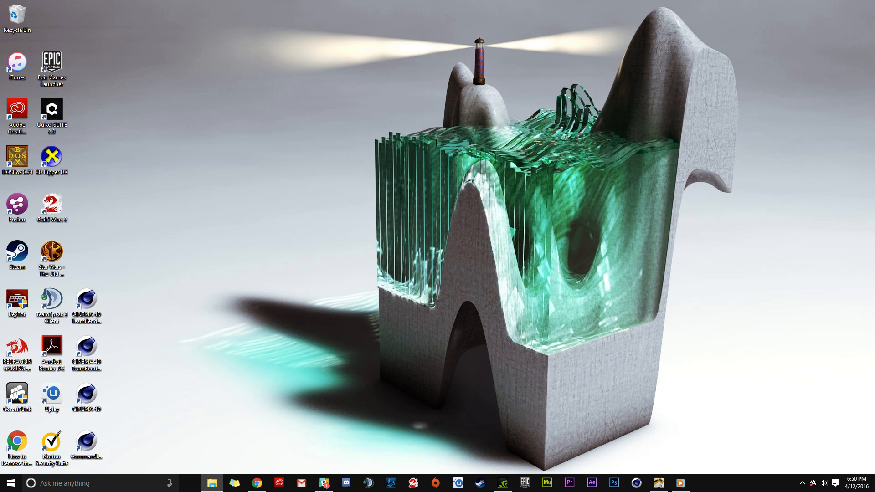
# - Browse to C:\Program Files\MAXON\CINEMA 4D R16, then return to Downloads
pyautogui.click(212, 483)
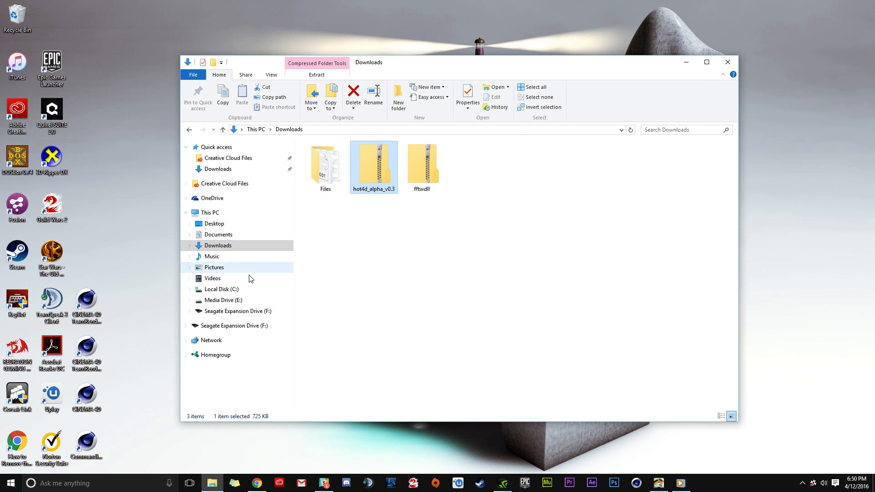
pyautogui.click(220, 290)
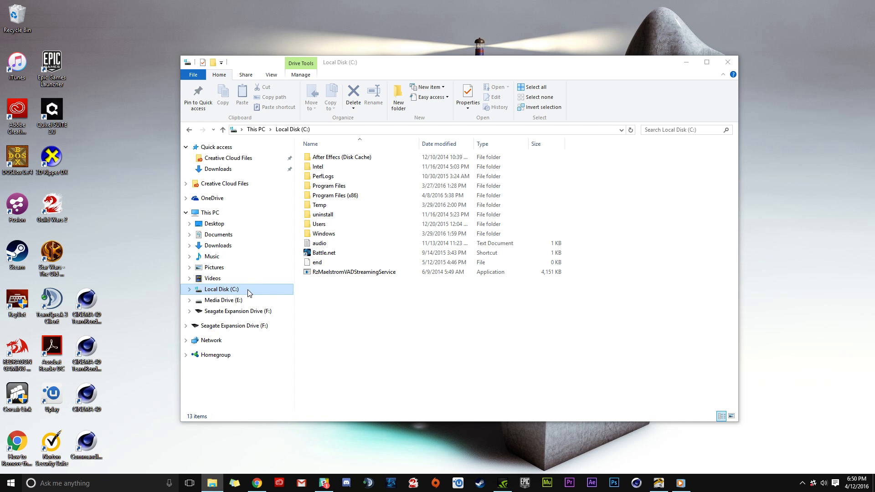
pyautogui.moveTo(249, 301)
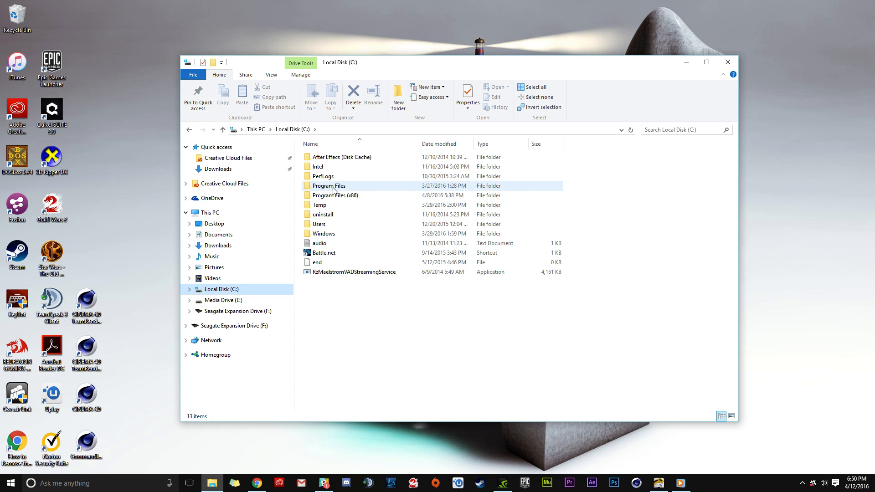
pyautogui.doubleClick(328, 186)
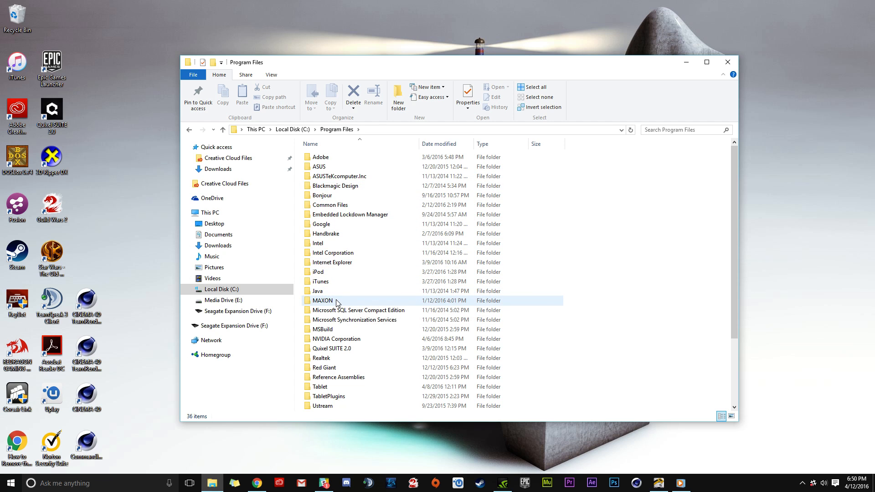
pyautogui.doubleClick(322, 300)
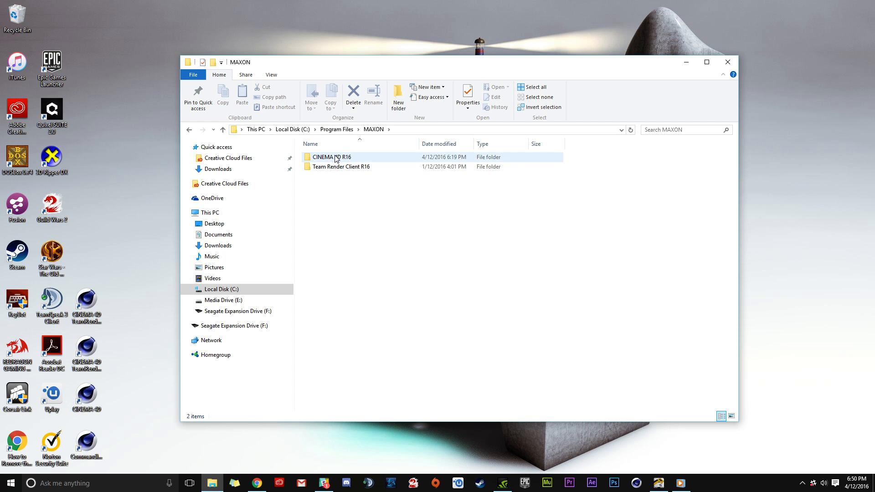
pyautogui.doubleClick(332, 156)
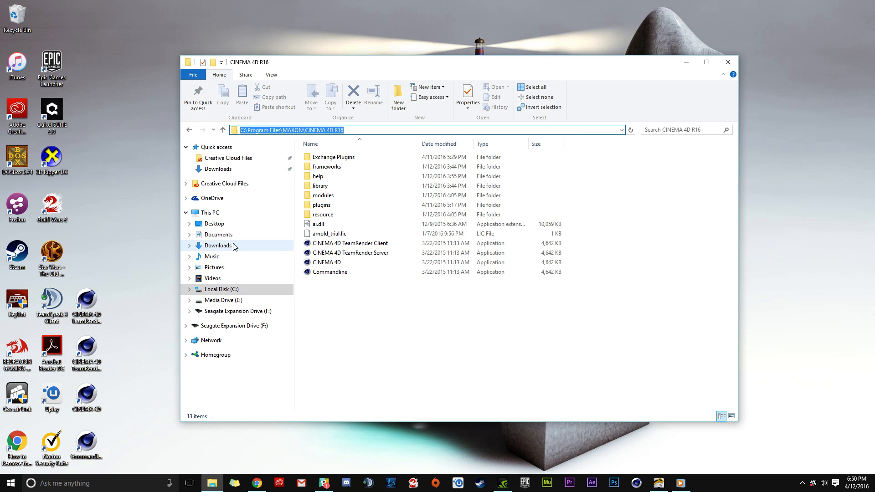
pyautogui.click(217, 246)
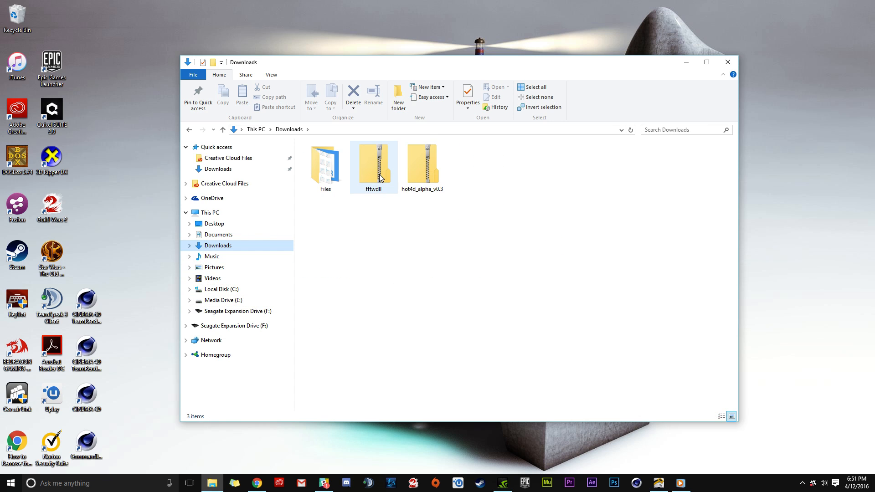
# - Extract fftwdll.zip into the CINEMA 4D R16 program folder, approving the administrator prompt
pyautogui.click(374, 164)
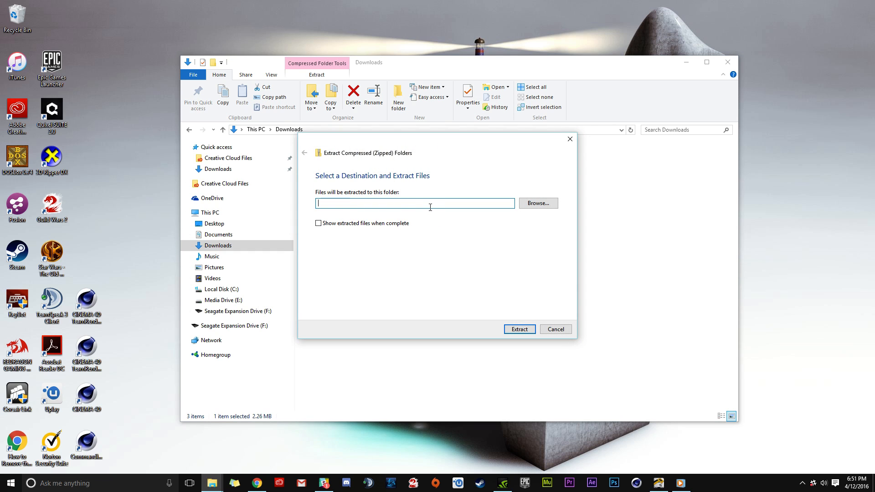
pyautogui.rightClick(414, 203)
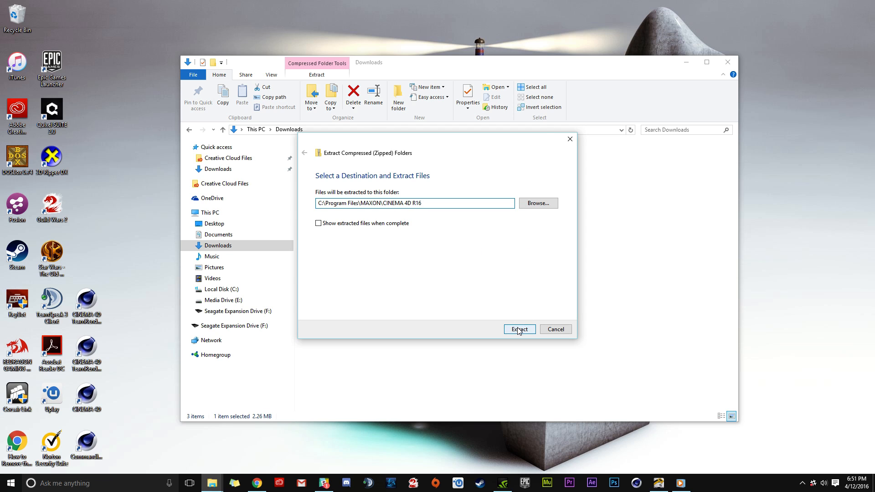
pyautogui.click(519, 329)
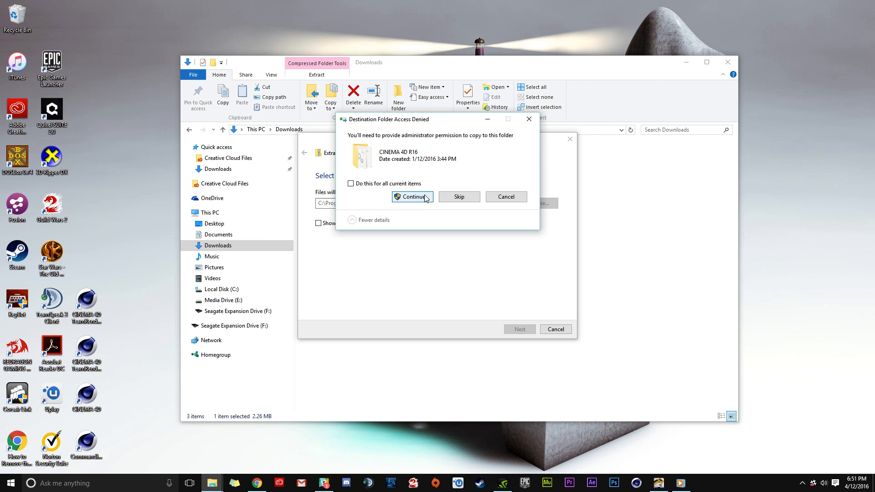
pyautogui.moveTo(414, 200)
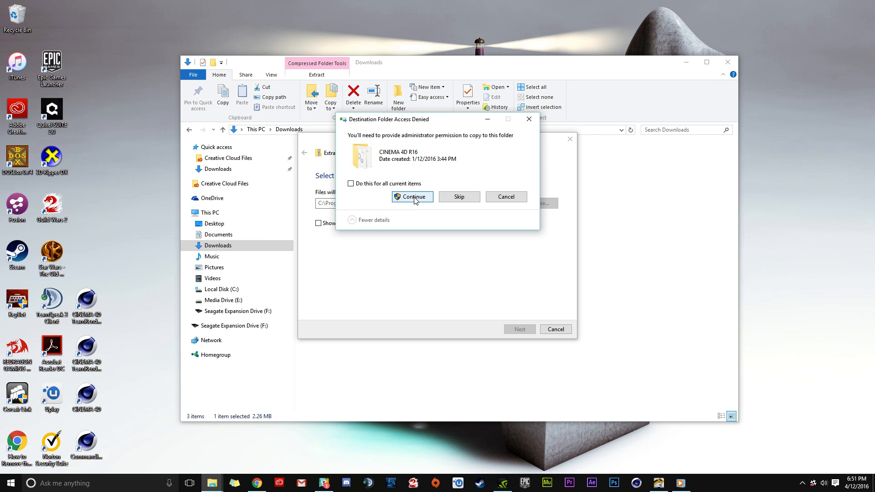
pyautogui.moveTo(489, 299)
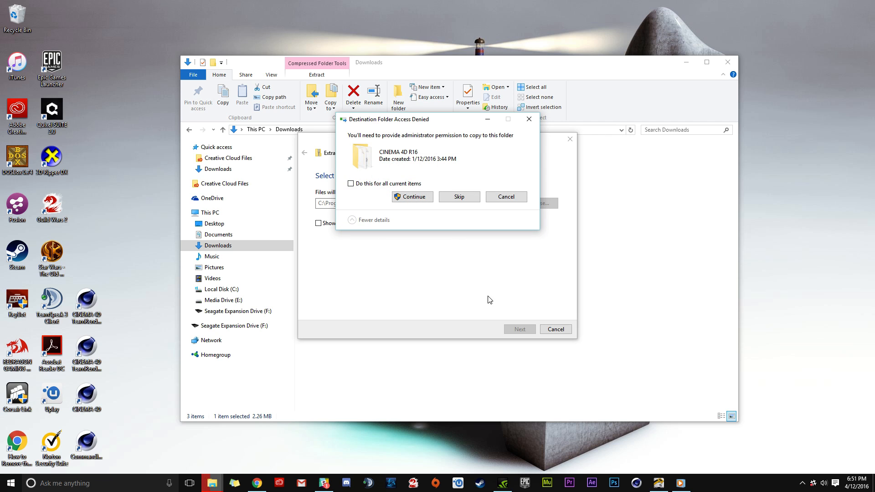
pyautogui.click(412, 196)
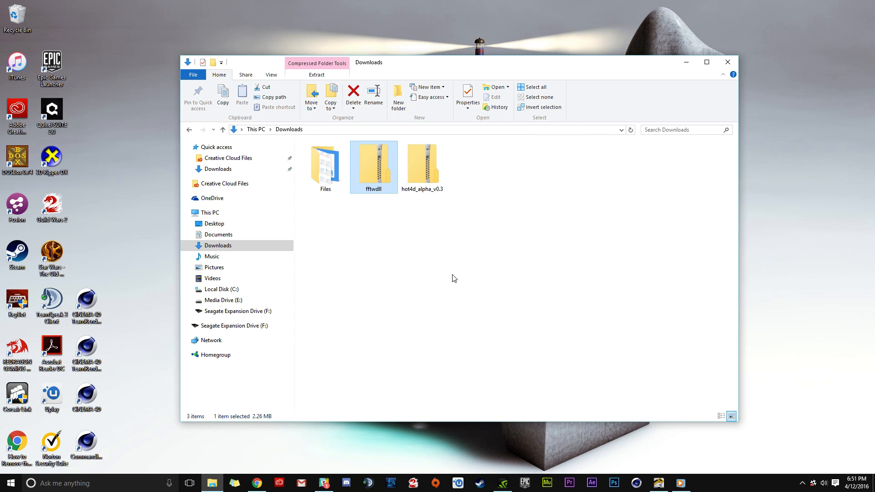
pyautogui.moveTo(423, 262)
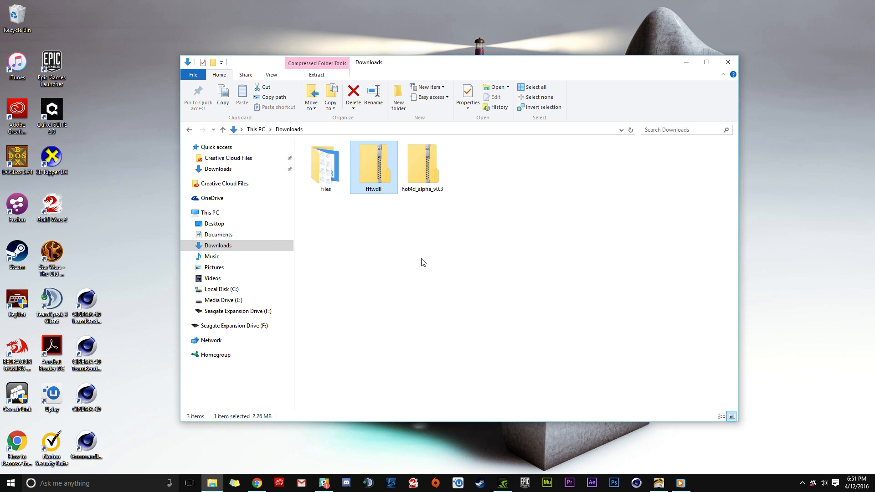
pyautogui.moveTo(190, 130)
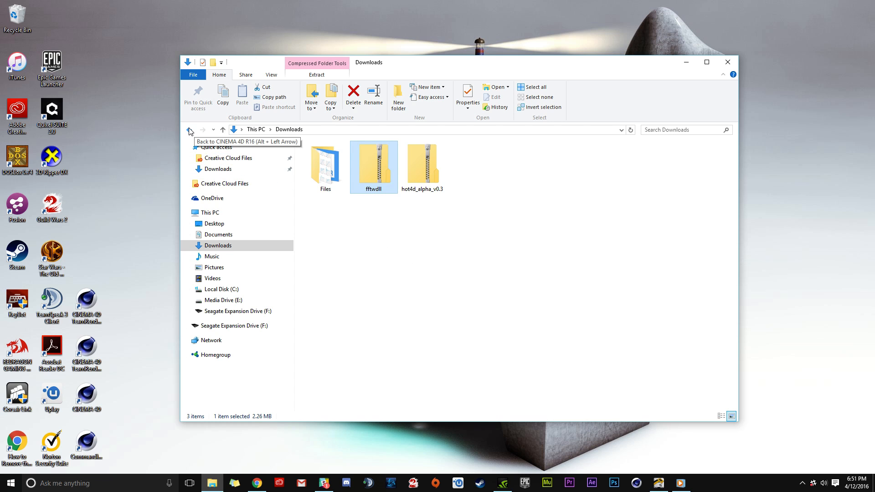
pyautogui.click(189, 130)
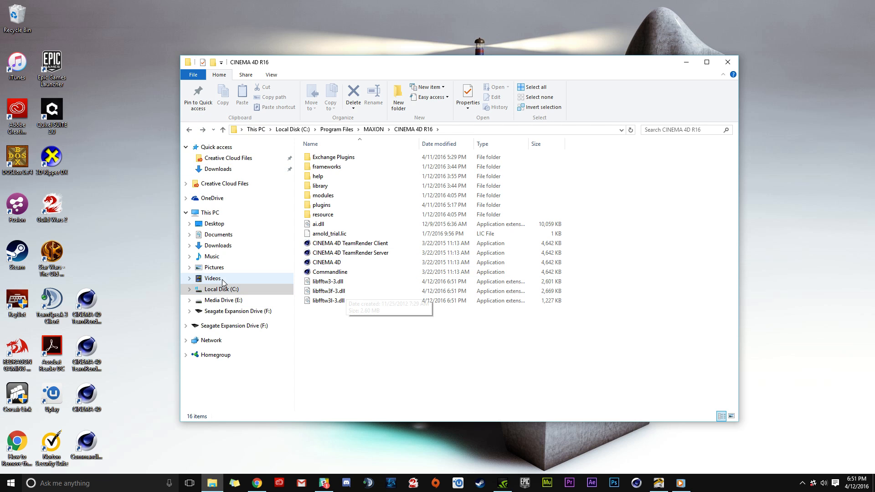
pyautogui.click(337, 129)
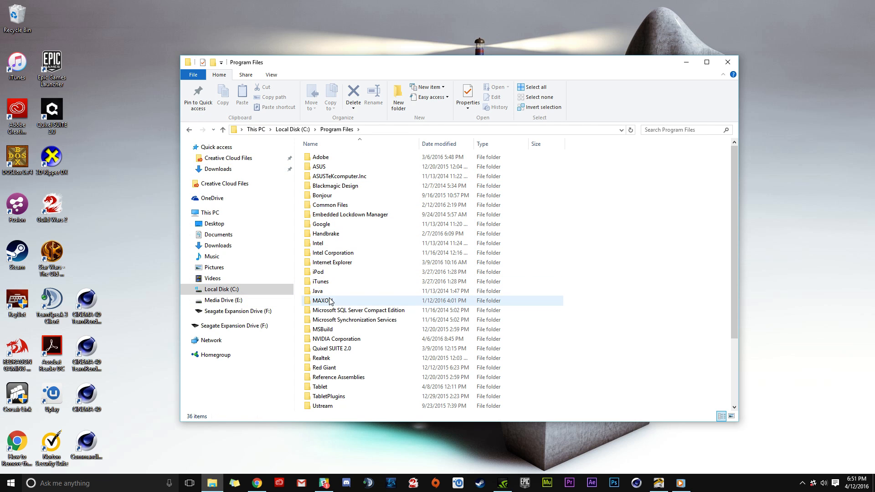
pyautogui.doubleClick(322, 301)
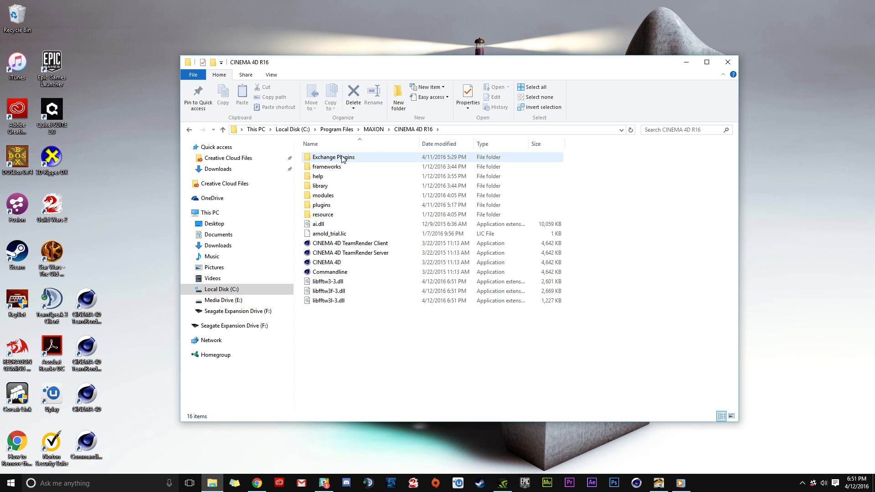
pyautogui.click(328, 301)
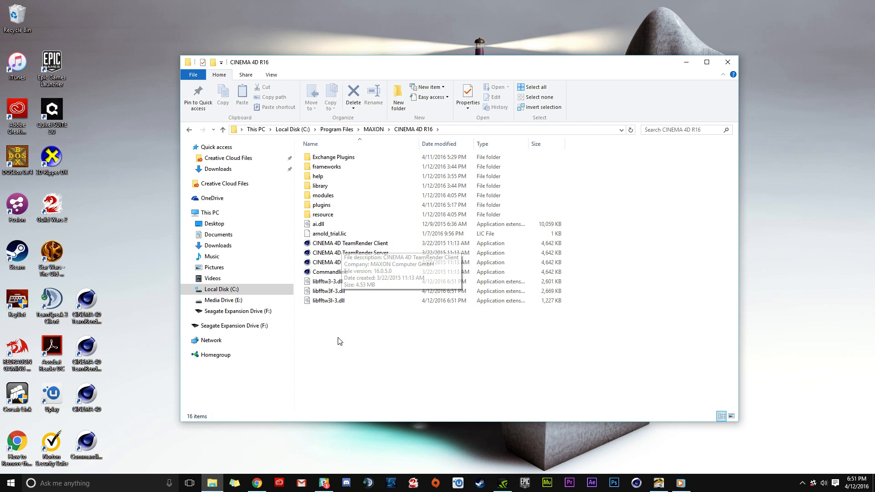
pyautogui.moveTo(351, 313)
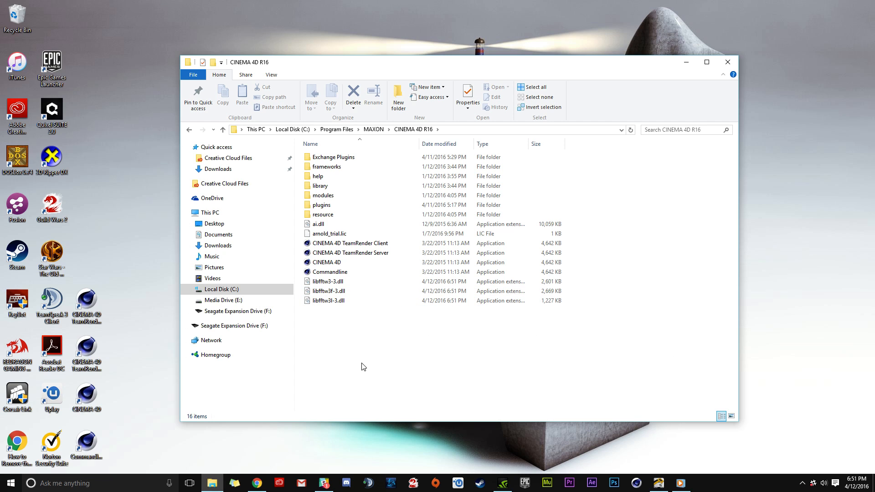
pyautogui.moveTo(727, 62)
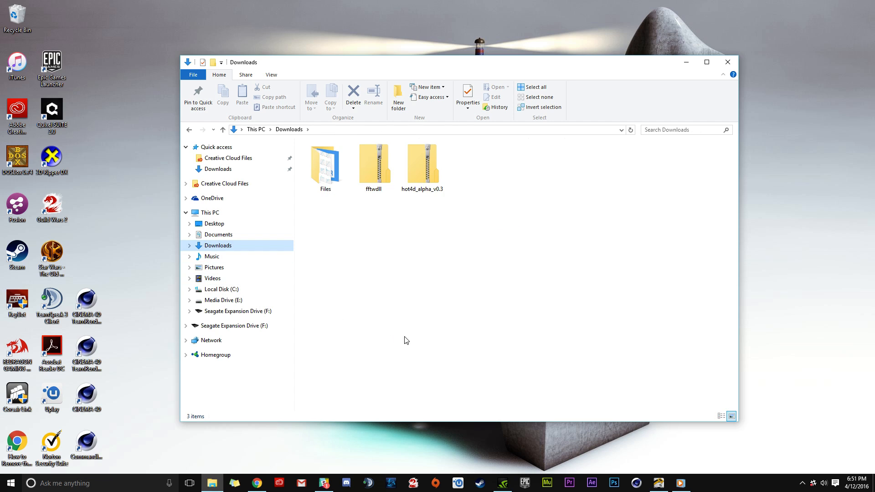
pyautogui.moveTo(417, 166)
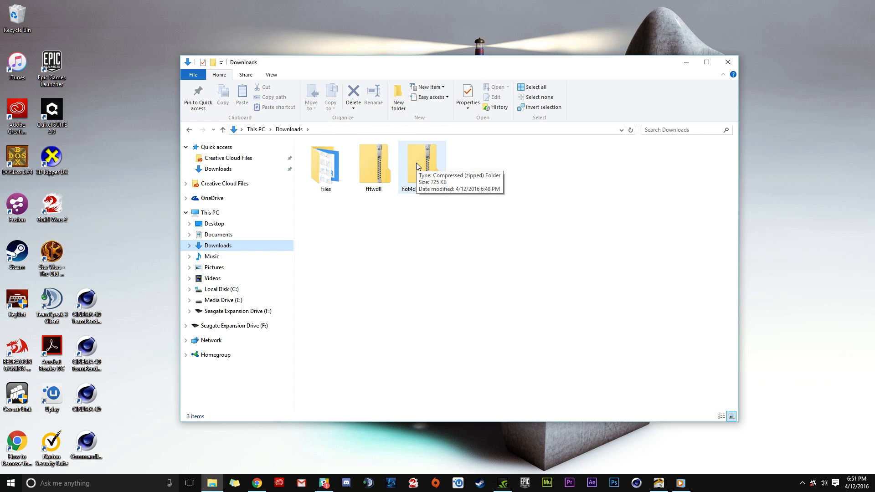
pyautogui.moveTo(379, 219)
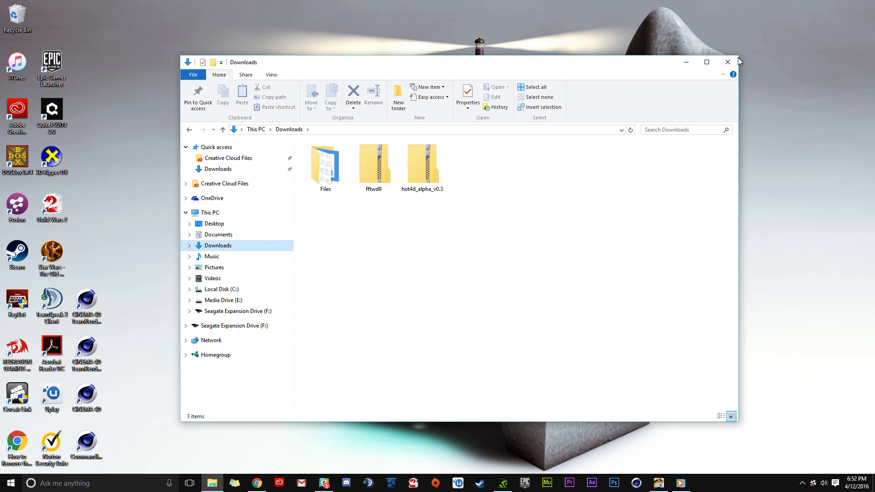
# - Close the Downloads window before relaunching Cinema 4D R16
pyautogui.click(727, 62)
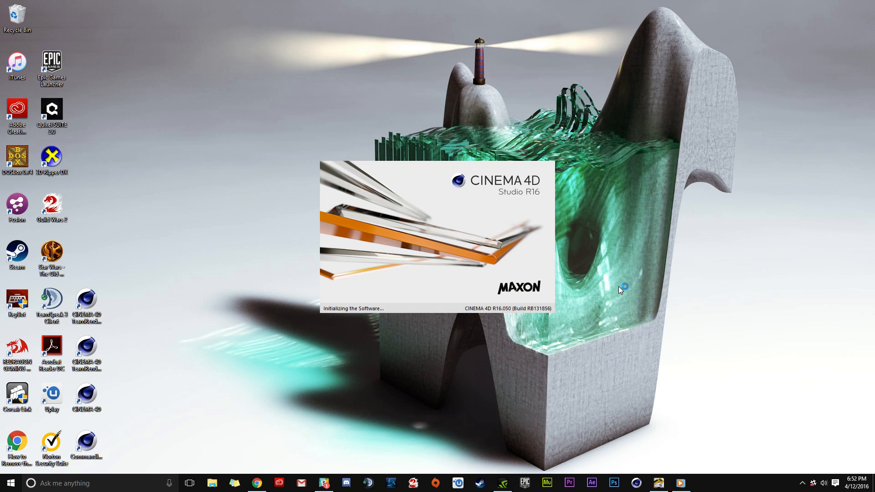
pyautogui.moveTo(685, 317)
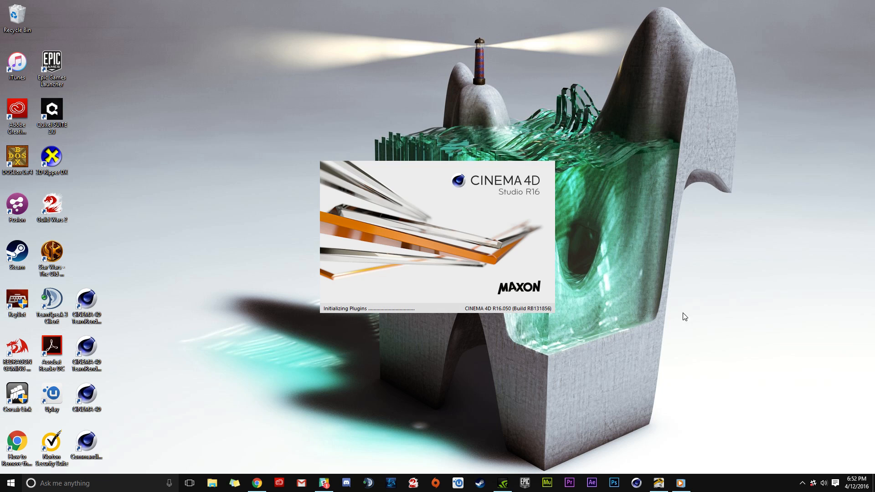
pyautogui.moveTo(679, 301)
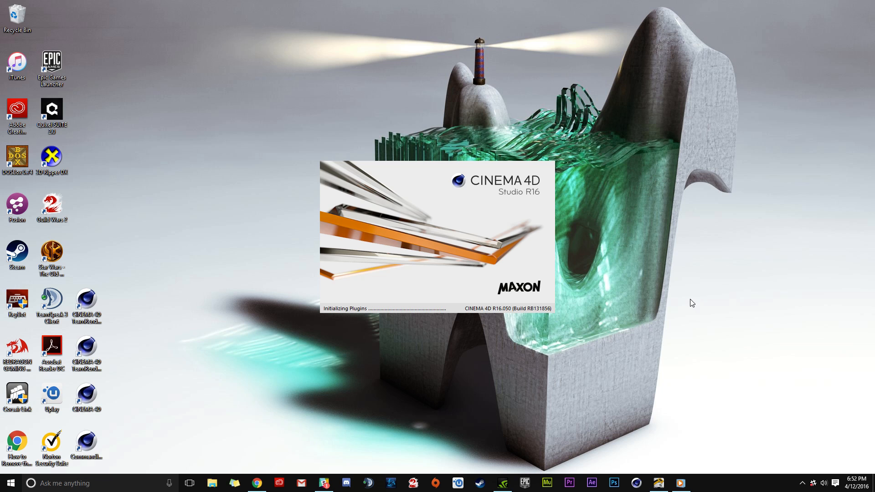
pyautogui.moveTo(760, 301)
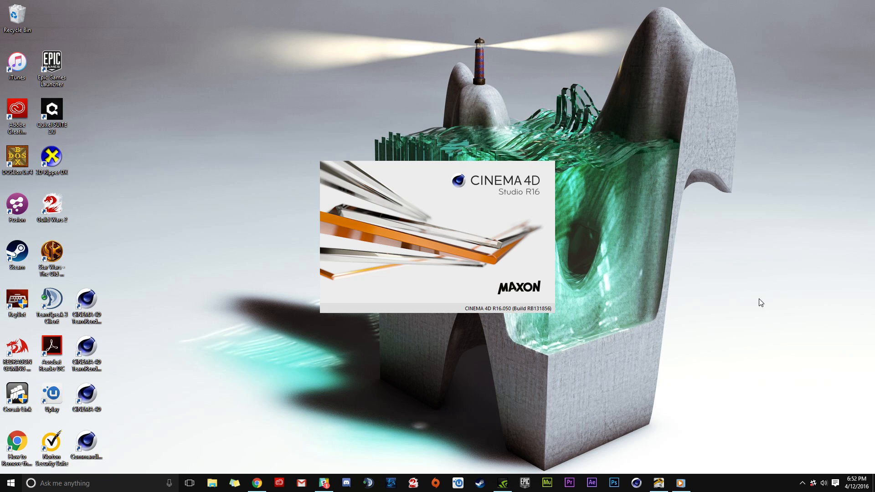
pyautogui.moveTo(717, 286)
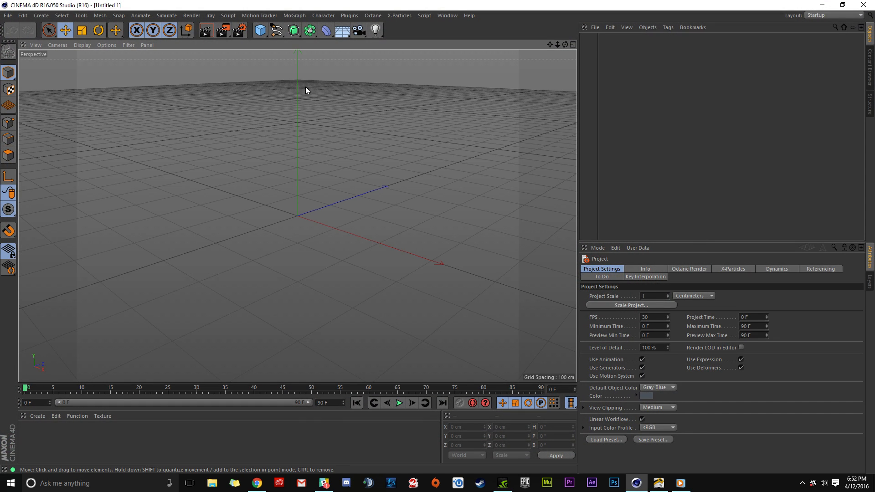
# - Add a Plane object to the empty scene as the base for the HOT4D ocean
pyautogui.click(349, 15)
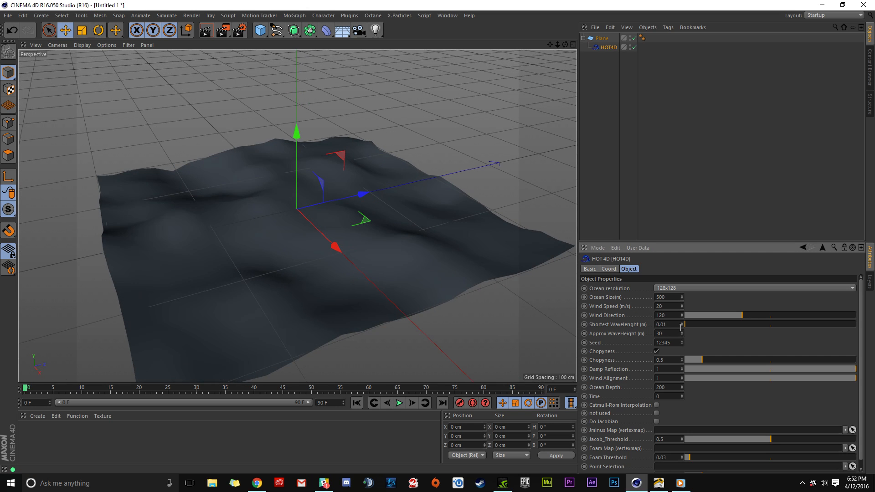
pyautogui.moveTo(690, 367)
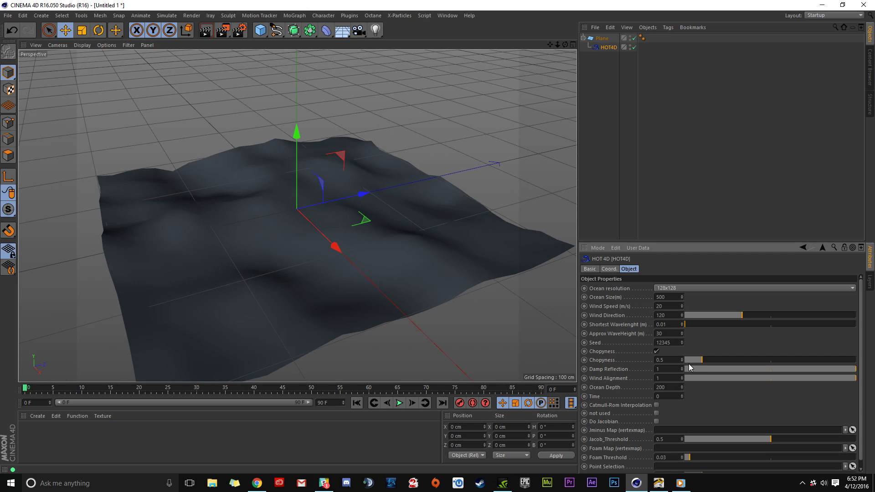
pyautogui.moveTo(748, 319)
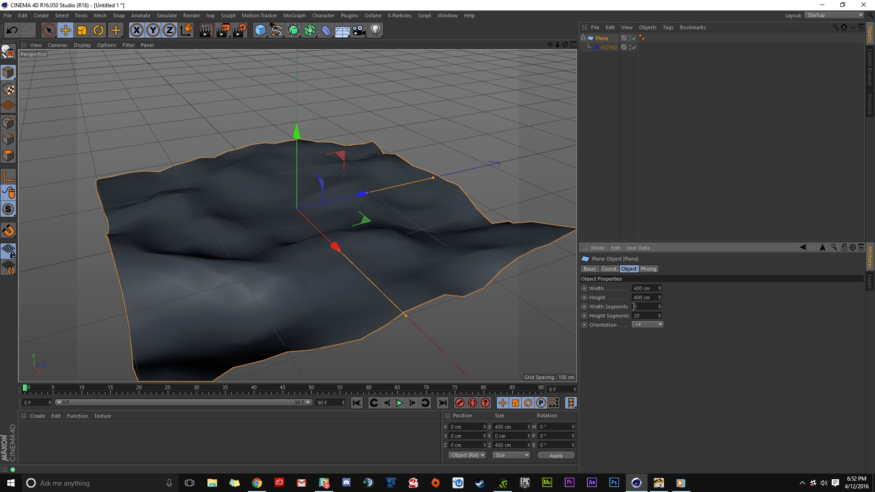
# - Set the plane's Width Segments and Height Segments both to 300
pyautogui.write('300')
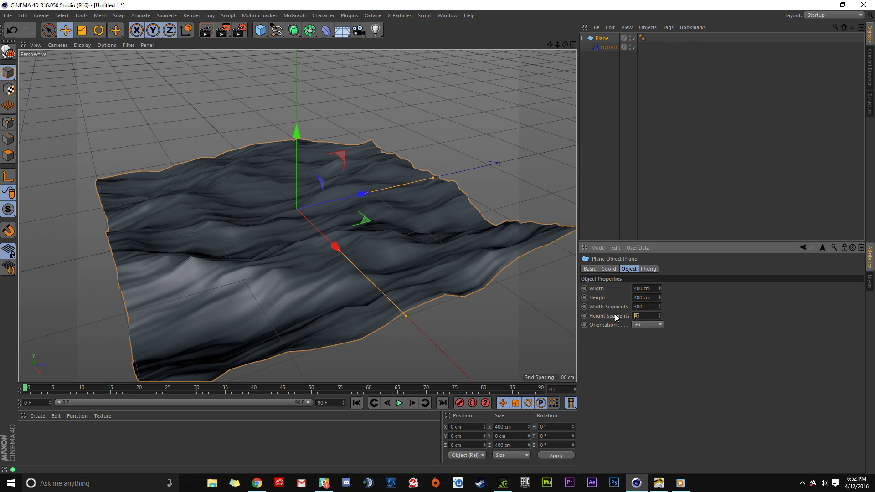
pyautogui.write('300')
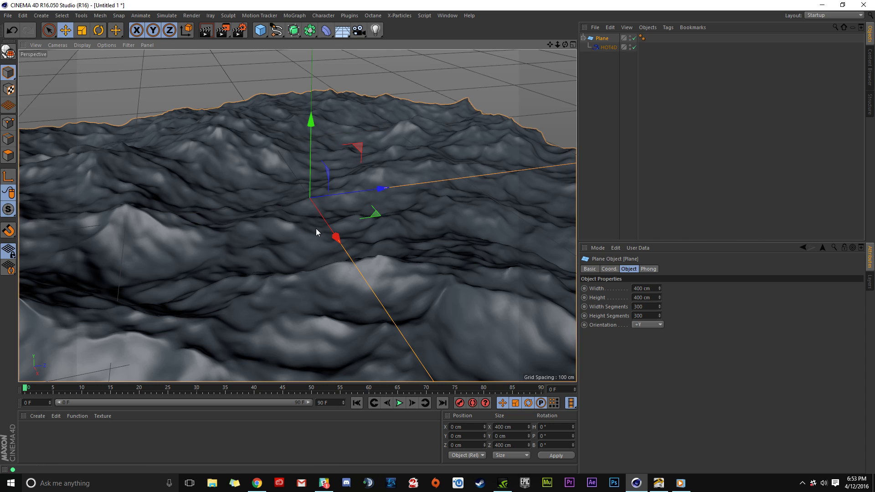
pyautogui.moveTo(290, 252)
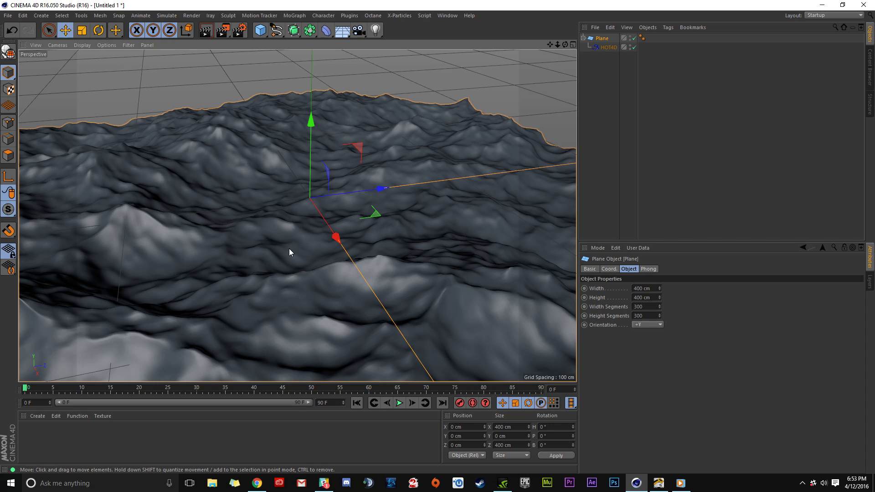
pyautogui.moveTo(289, 229)
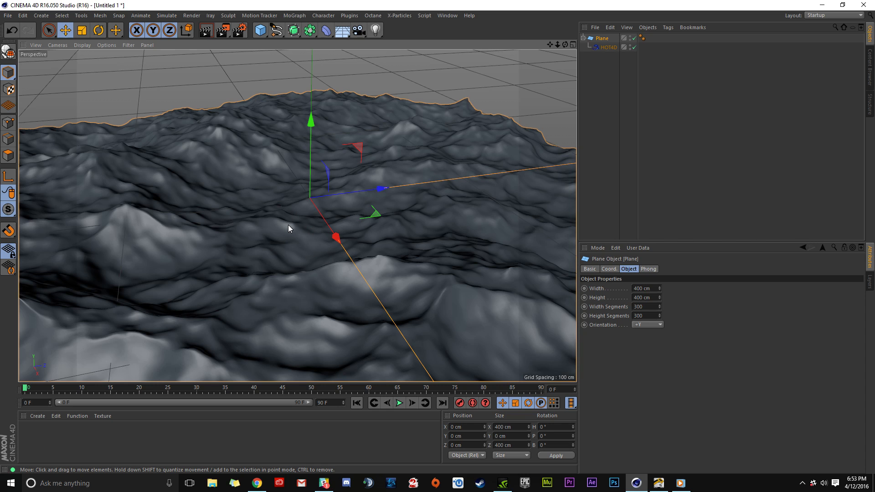
pyautogui.moveTo(290, 264)
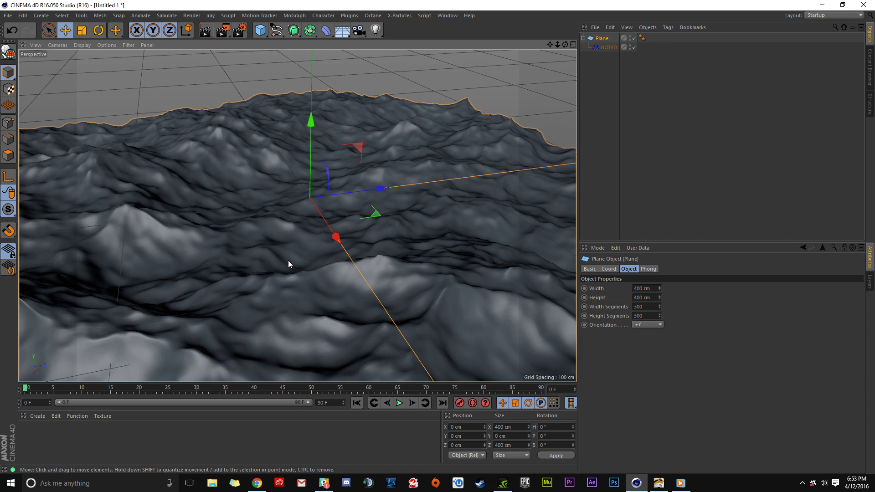
pyautogui.moveTo(299, 252)
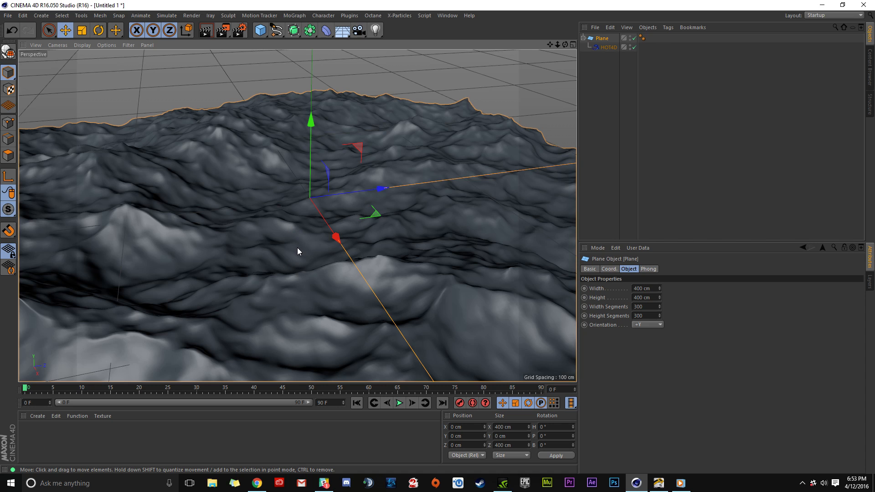